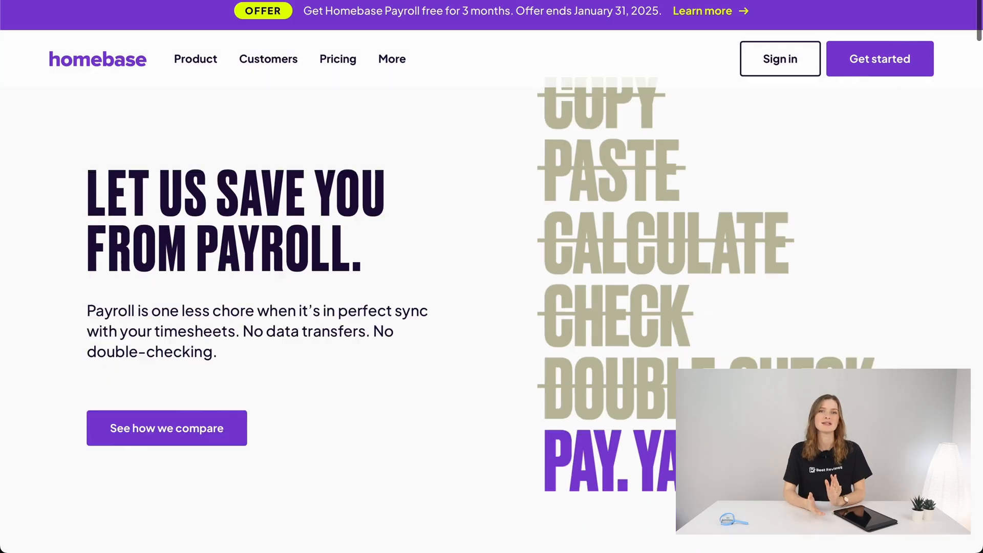
# Scroll the Best Reviews Homebase review down to the 20% off annual plans offer
pyautogui.scroll(-3)
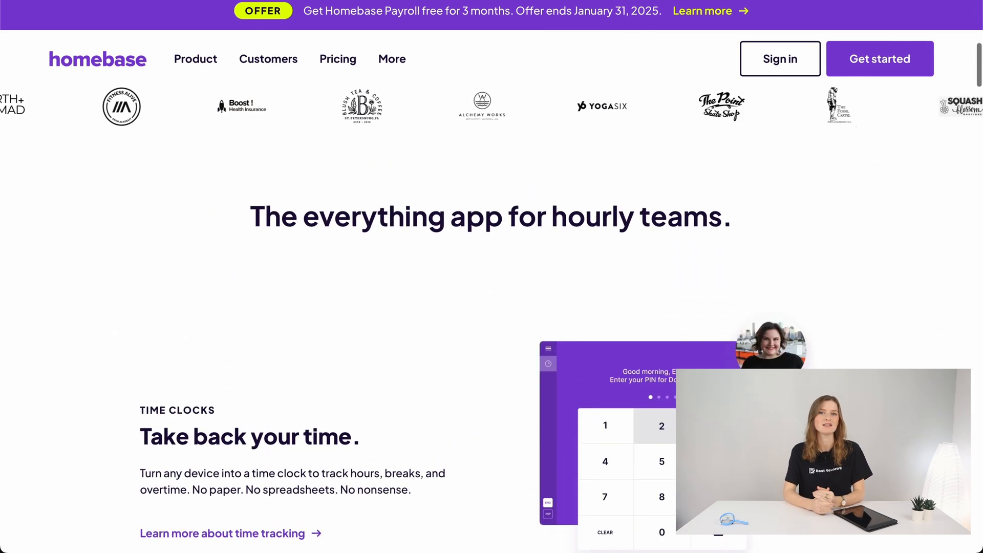
pyautogui.scroll(-3)
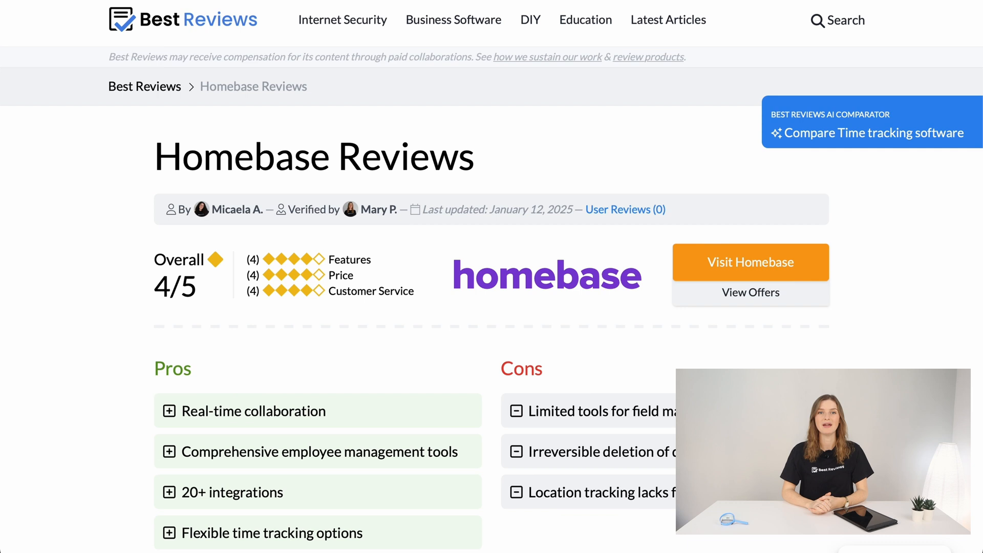
pyautogui.scroll(-3)
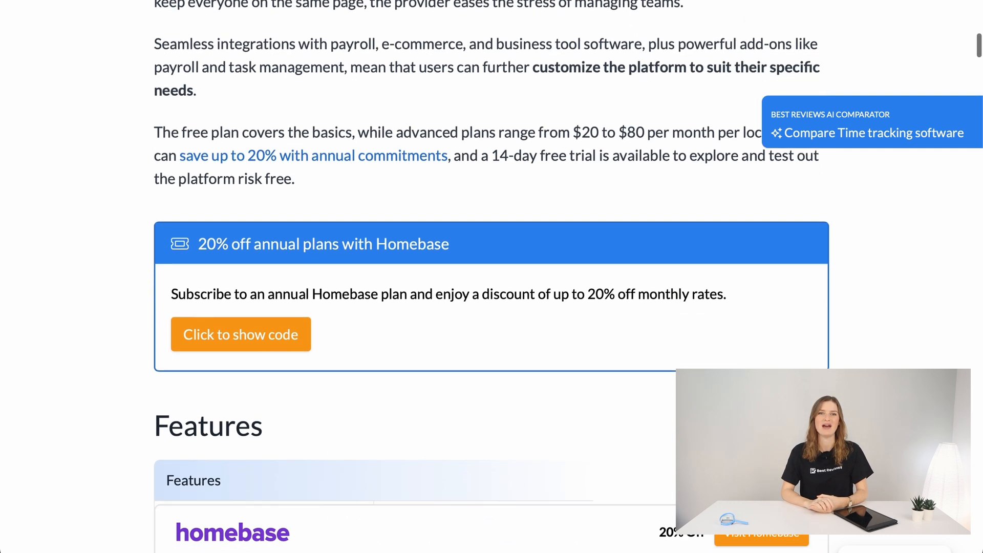
pyautogui.scroll(-3)
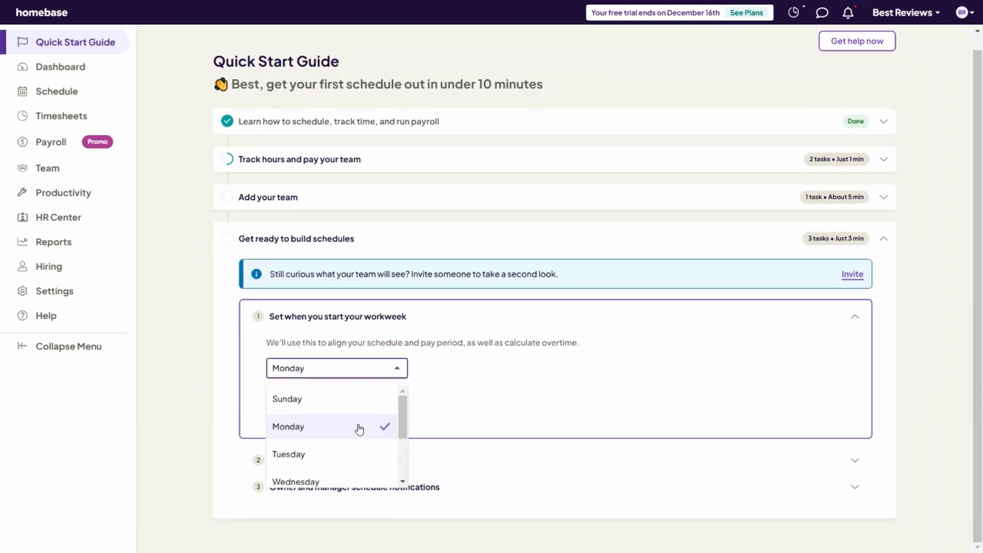
# Pick Monday as the workweek start day in the Quick Start Guide
pyautogui.click(288, 426)
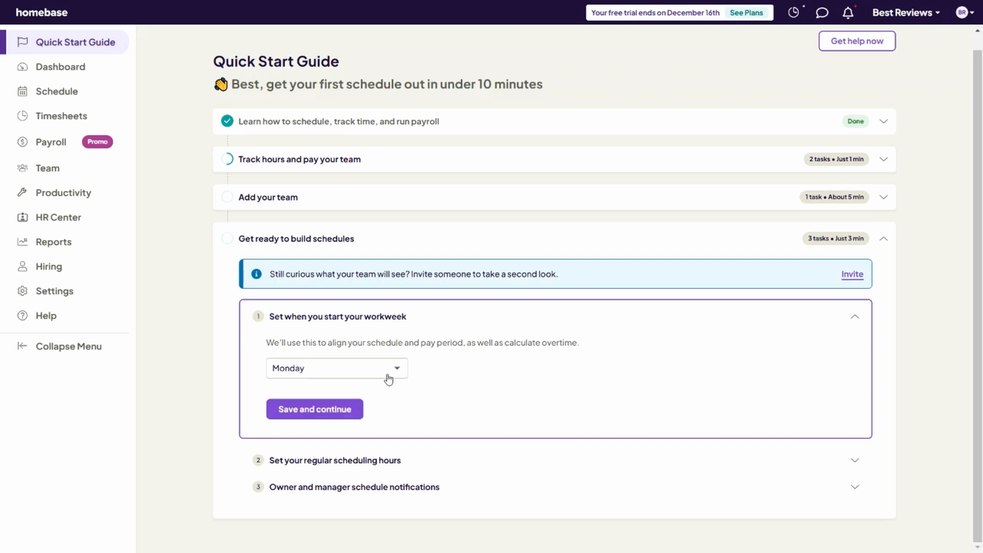
pyautogui.click(314, 409)
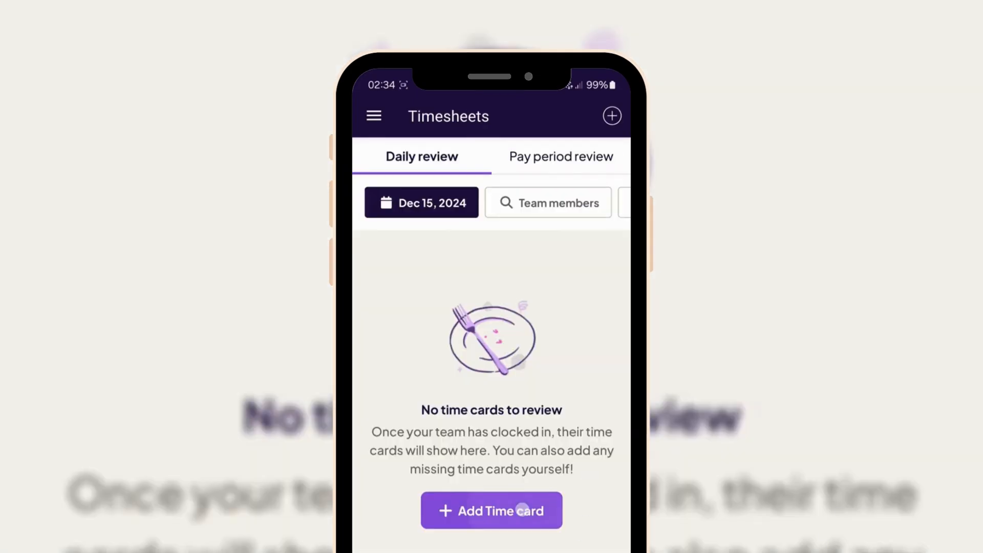
# Open Messages, start and abandon a new message, then view Announcements
pyautogui.click(490, 510)
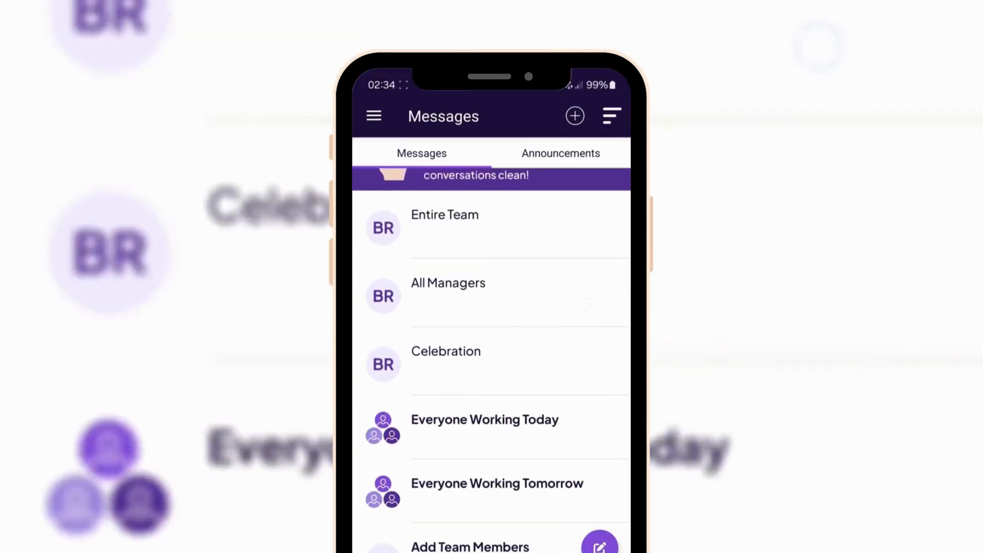
pyautogui.click(575, 115)
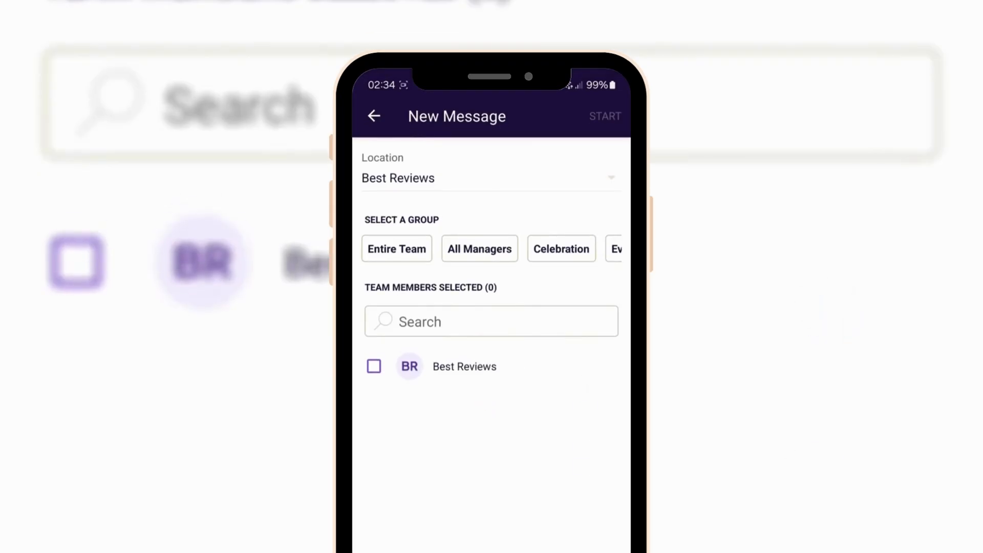
pyautogui.click(374, 116)
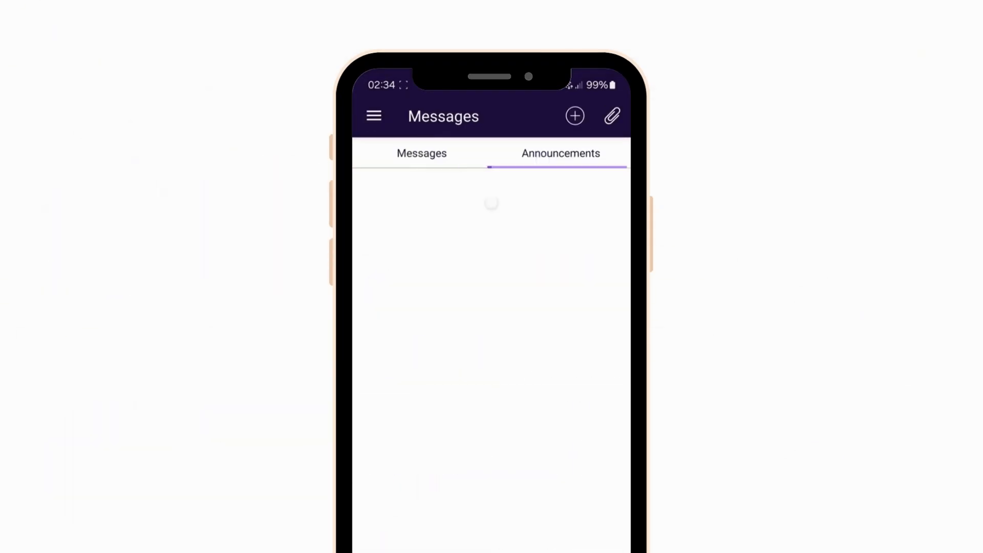
pyautogui.click(374, 116)
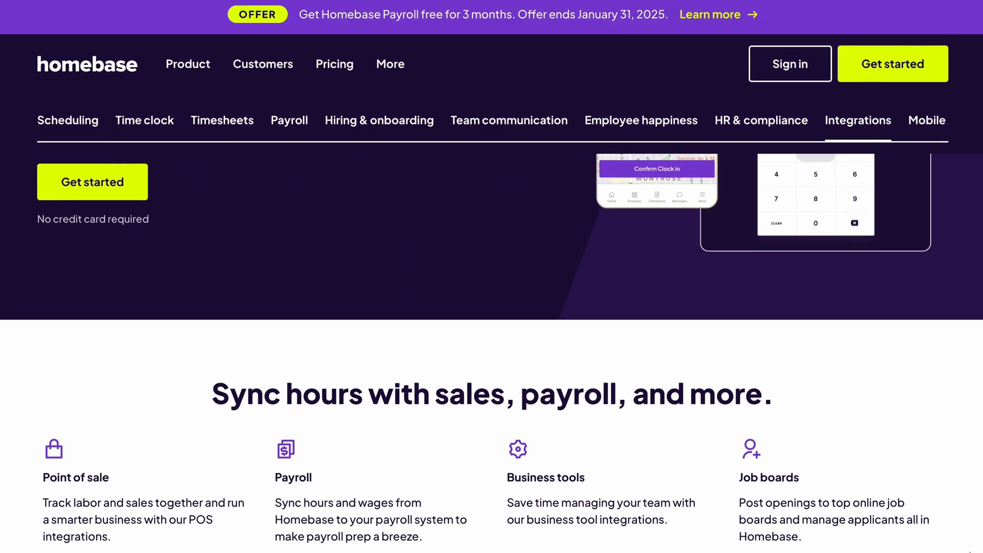
# Filter the Integrations list to point-of-sale, then to business tool integrations
pyautogui.scroll(-3)
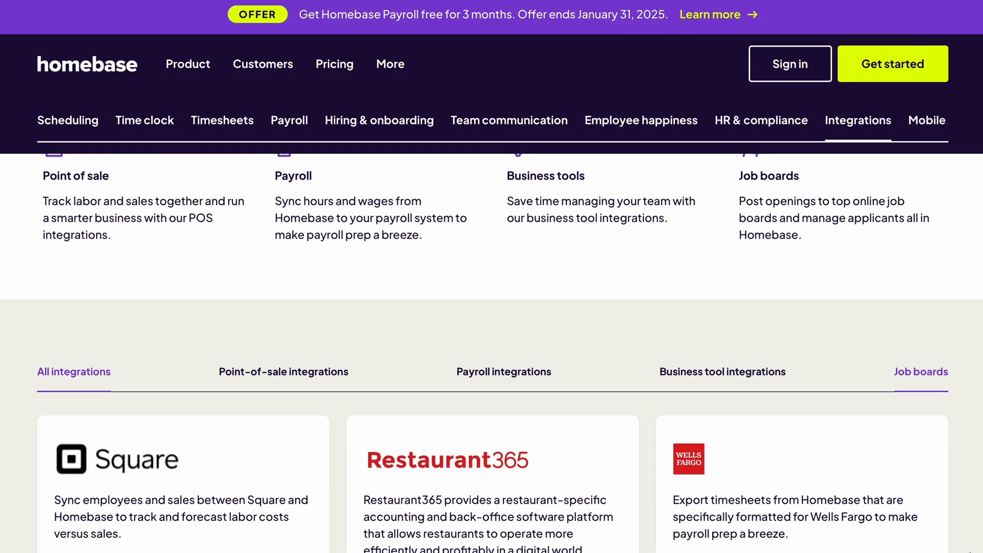
pyautogui.scroll(-3)
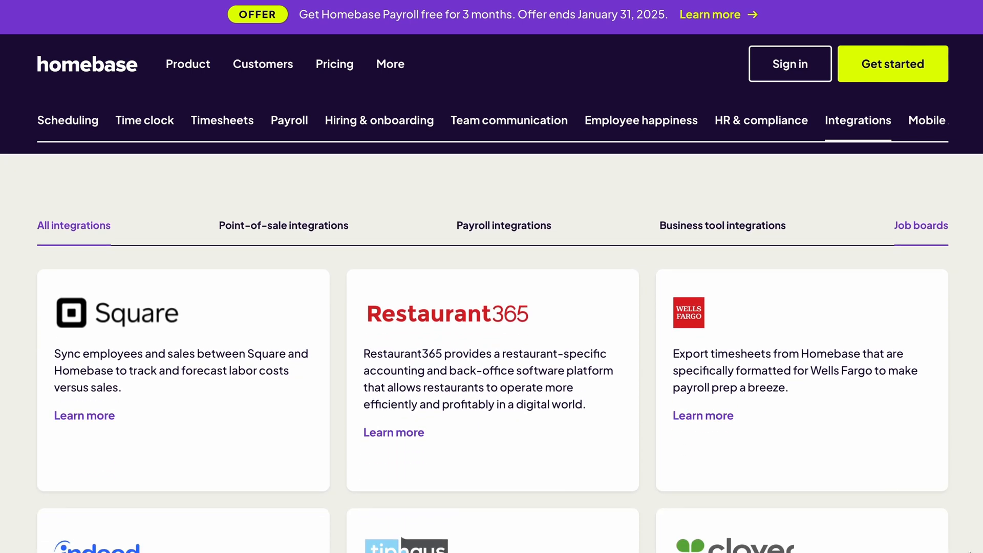
pyautogui.scroll(-3)
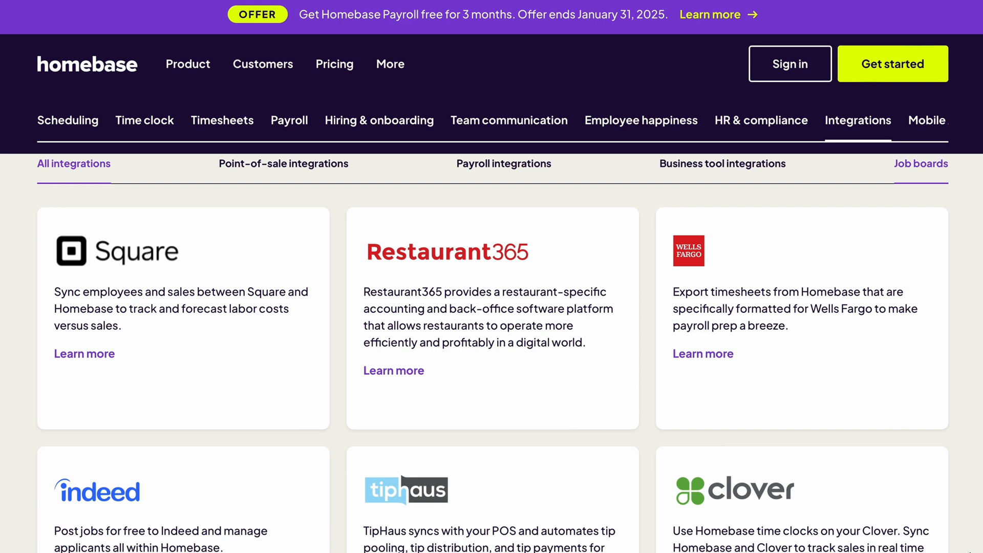
pyautogui.click(283, 180)
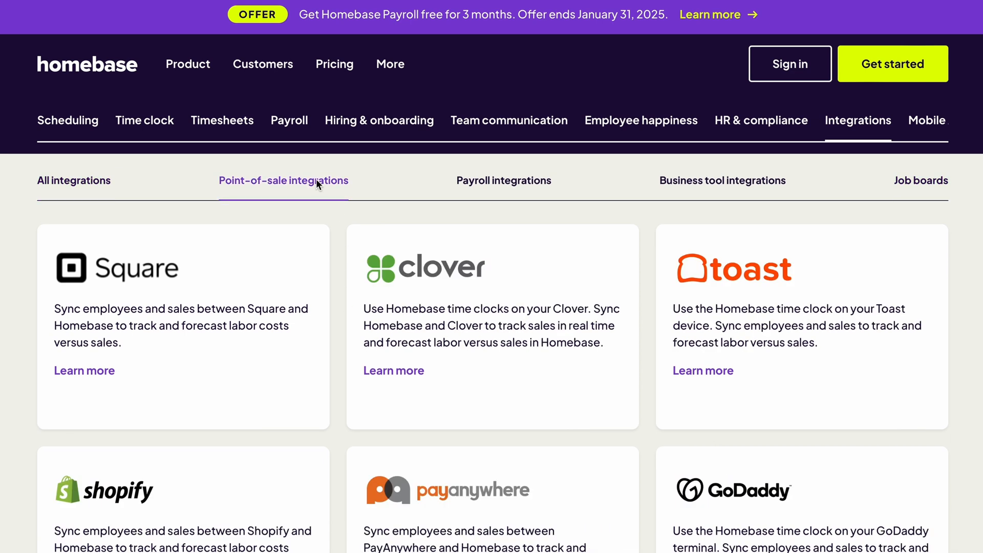
pyautogui.scroll(-3)
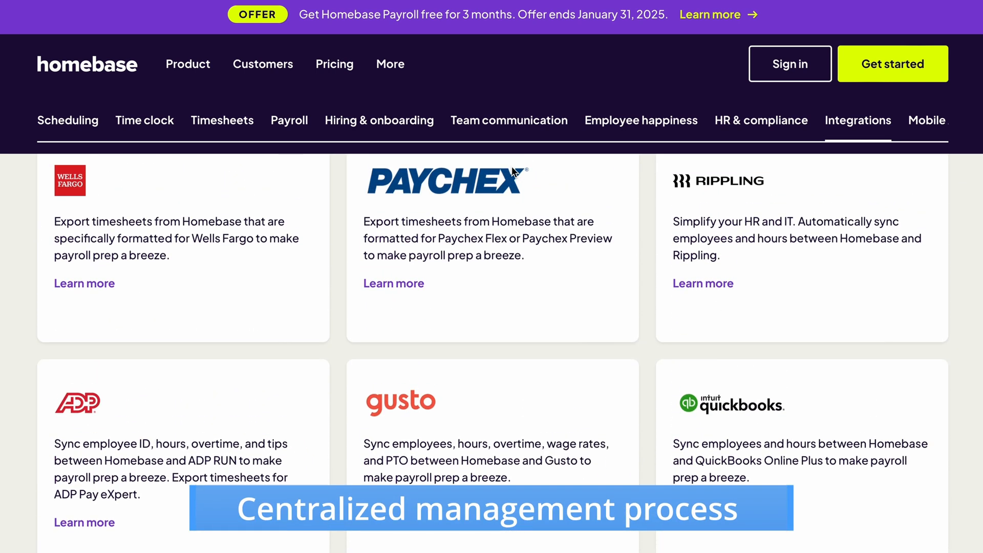
pyautogui.click(722, 203)
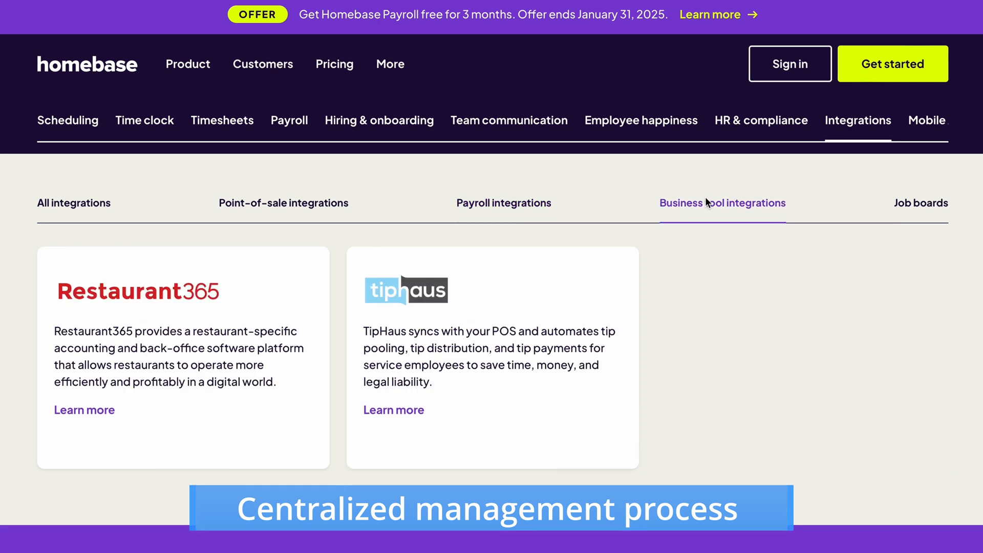
pyautogui.click(920, 203)
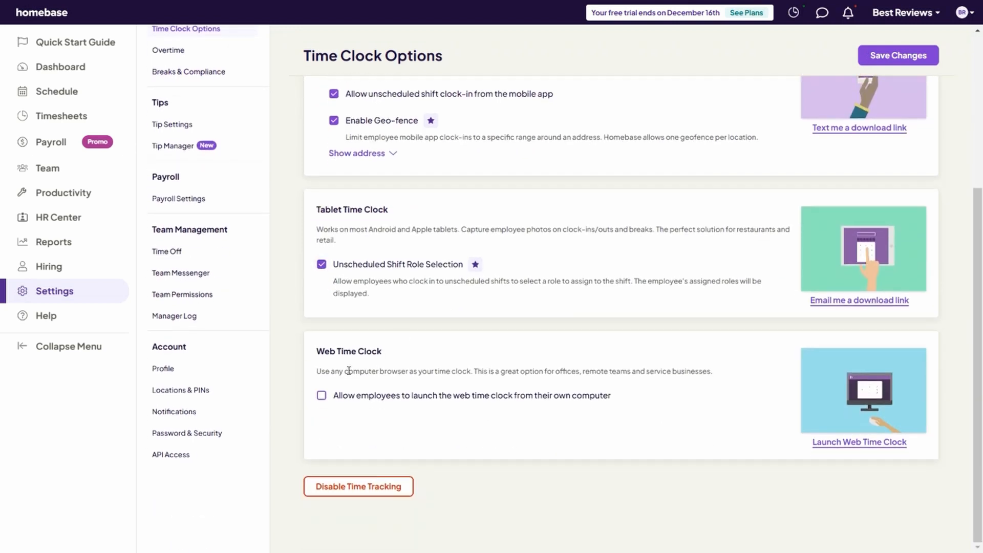
# Discard time clock changes, review Overtime settings, then move to breaks and compliance
pyautogui.click(168, 172)
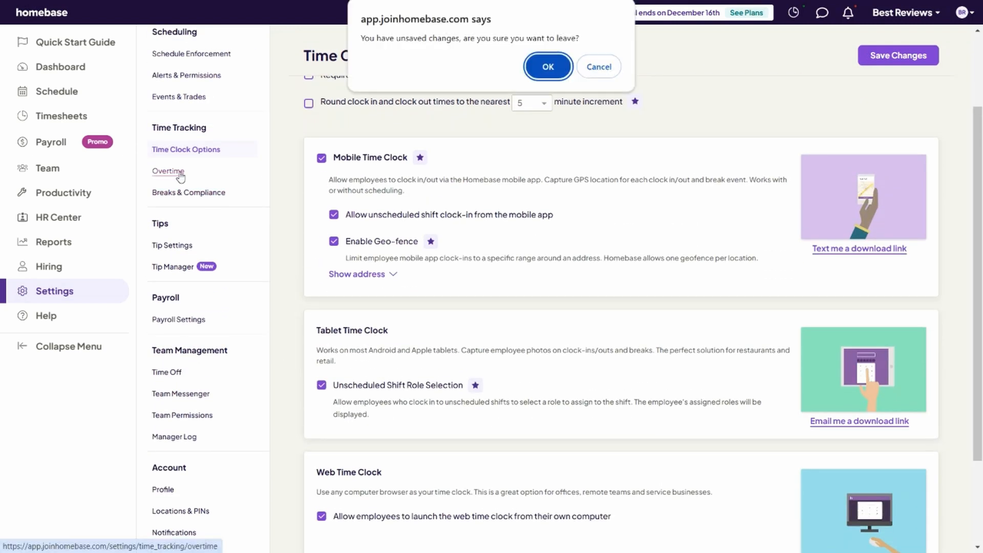
pyautogui.click(548, 66)
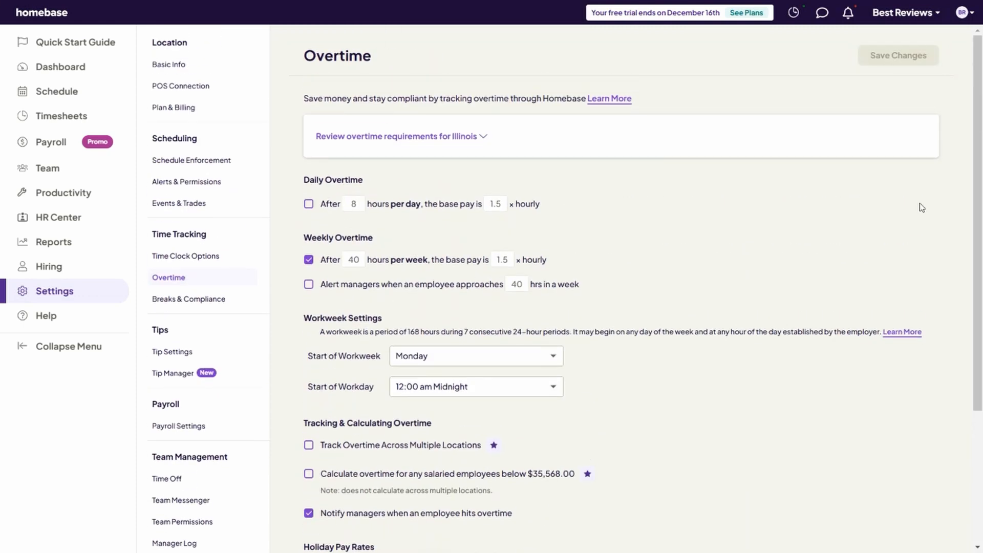
pyautogui.scroll(-3)
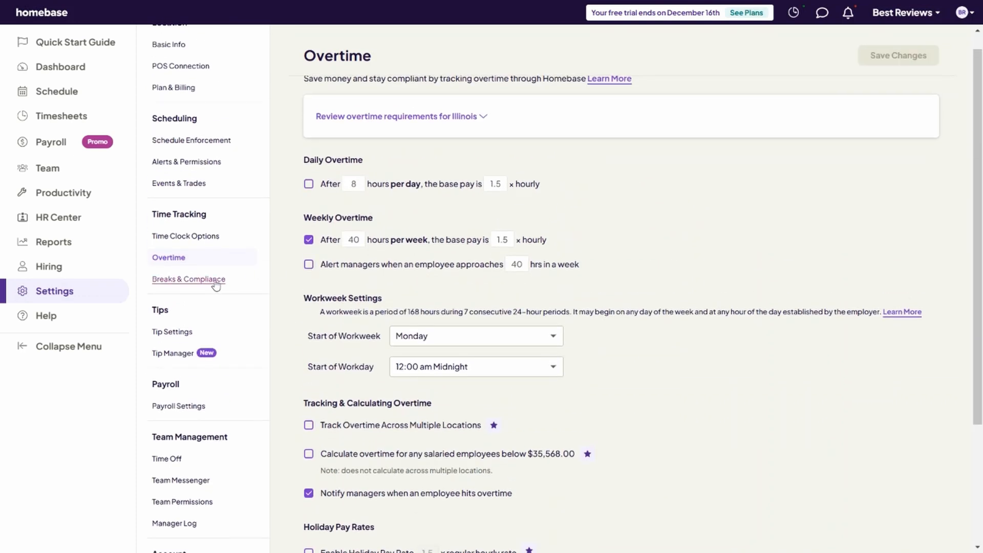
pyautogui.click(189, 279)
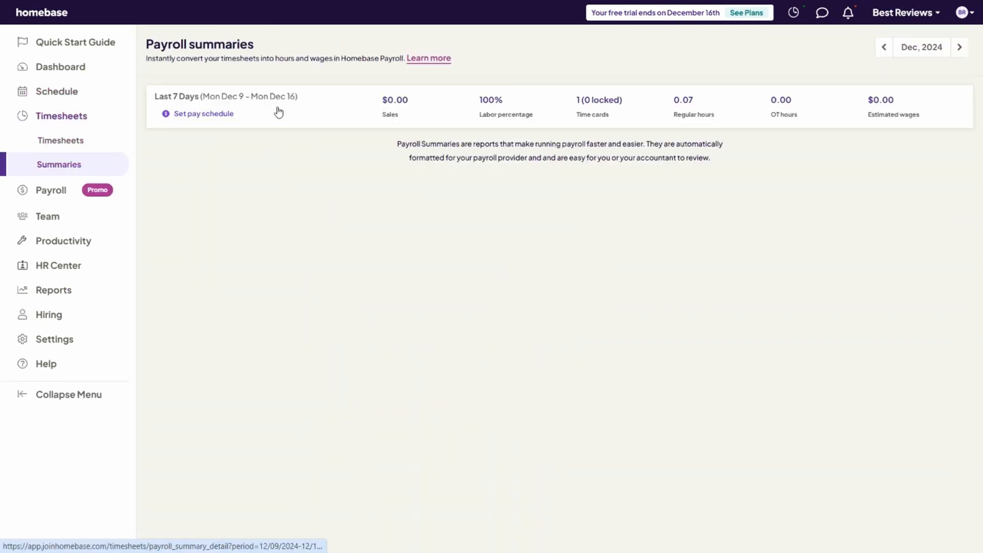
# View the last-7-days payroll summary, then start and discard a missing time card
pyautogui.click(226, 96)
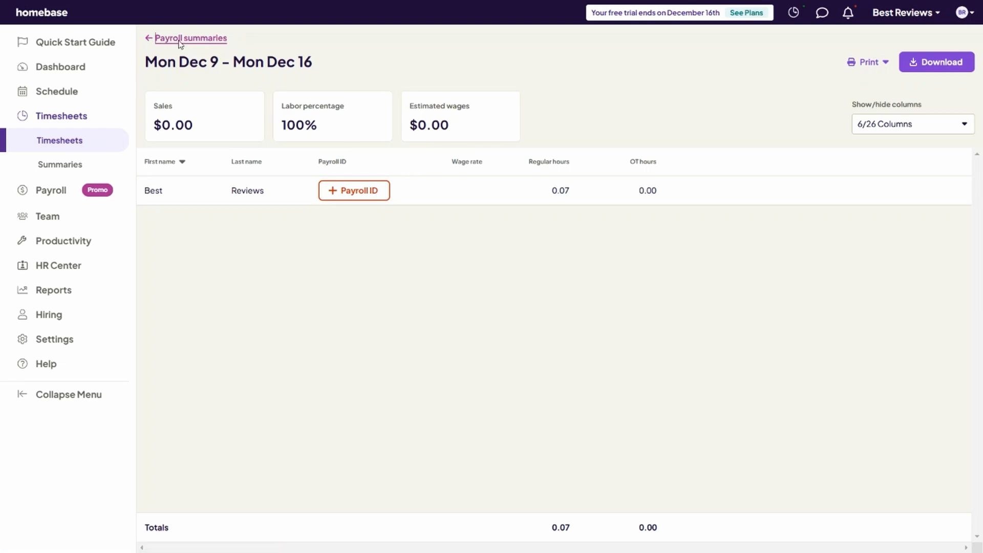
pyautogui.click(190, 38)
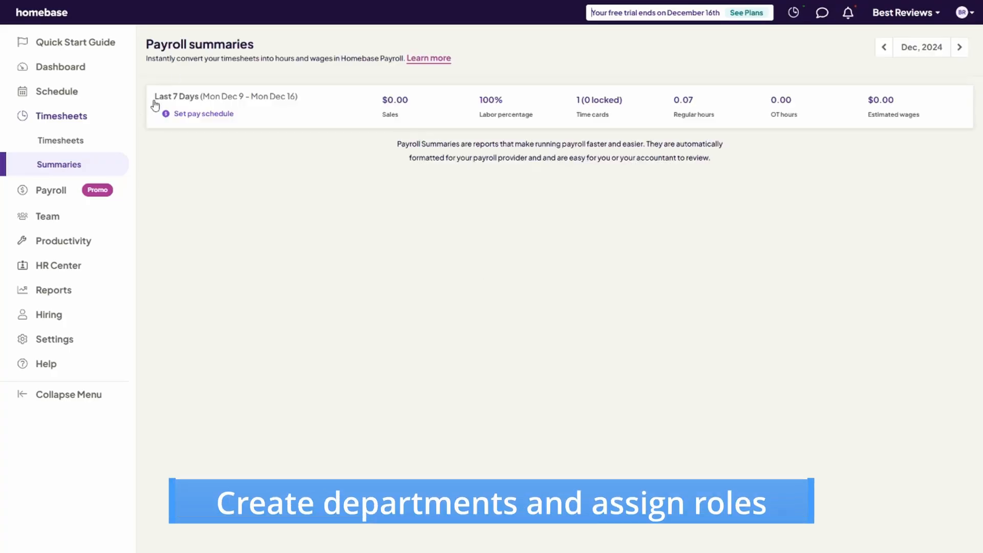
pyautogui.click(60, 141)
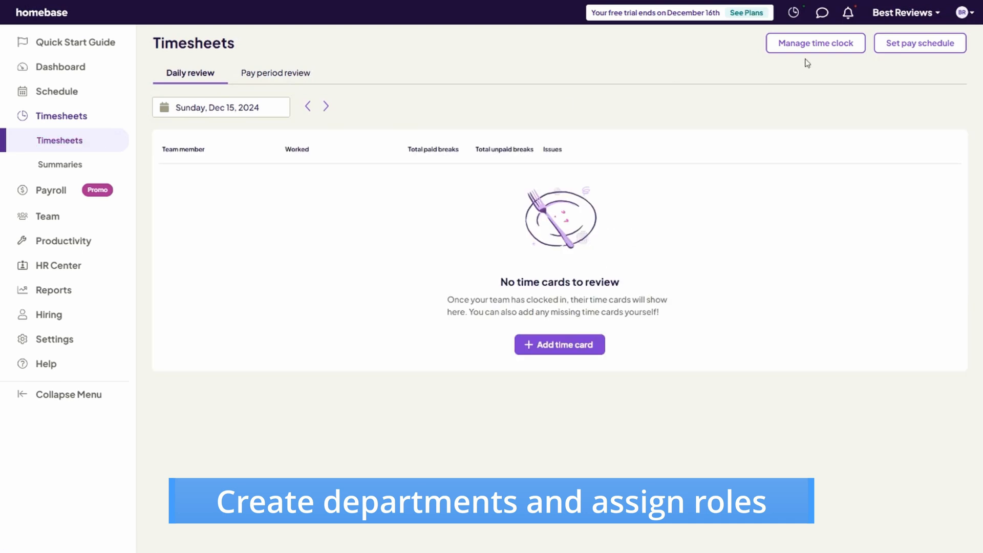
pyautogui.click(559, 344)
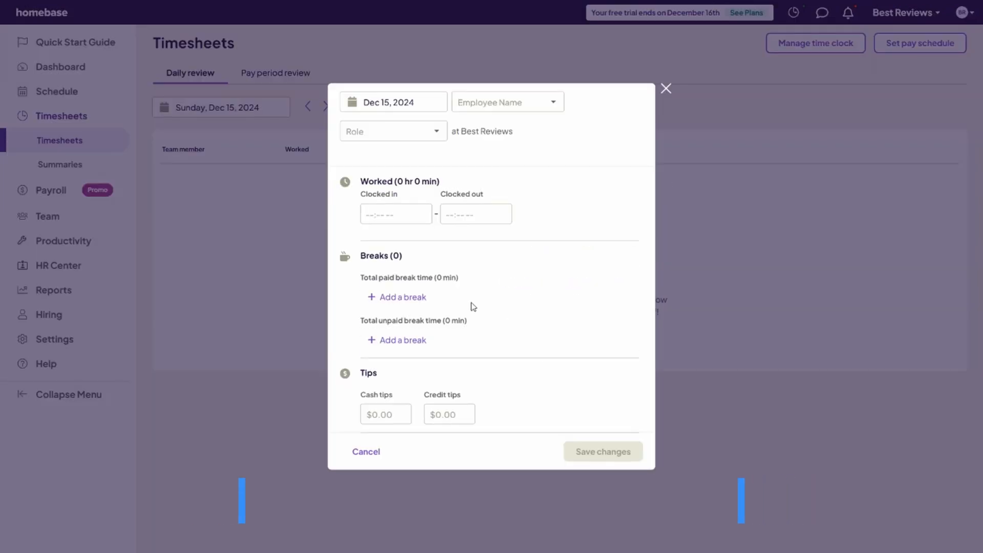
pyautogui.click(508, 102)
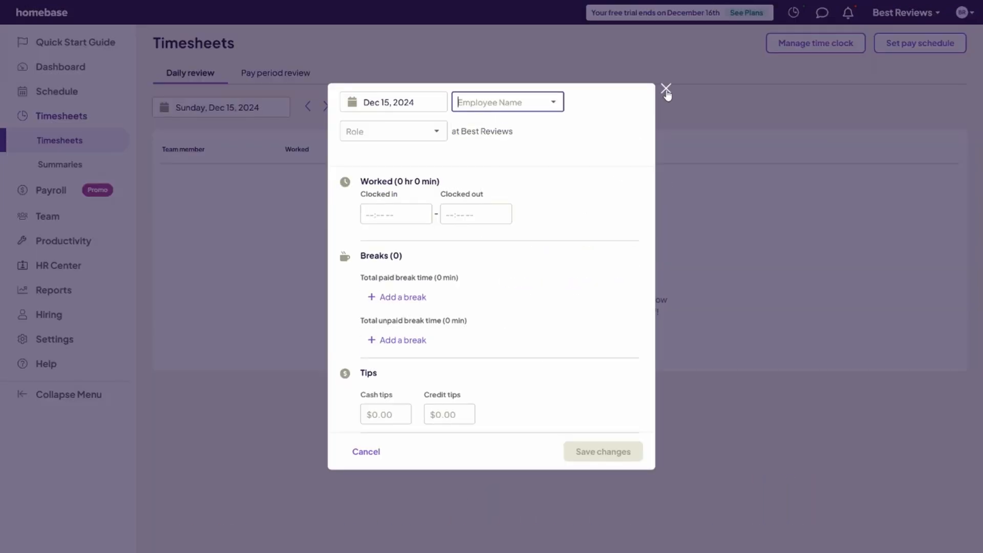
# Revisit daily timesheets, abandon the hour-tracking setup, and reach business settings Basic Info
pyautogui.click(667, 86)
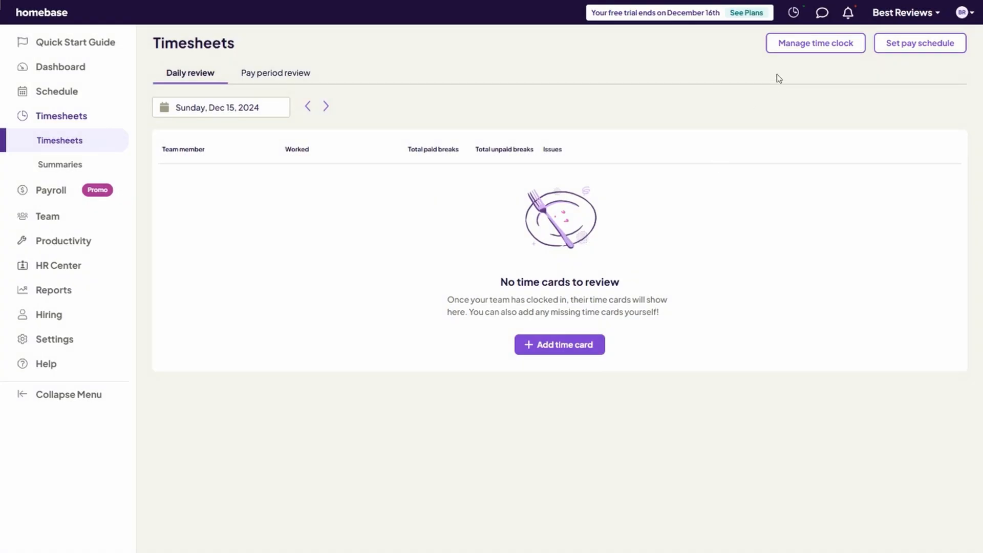
pyautogui.click(815, 43)
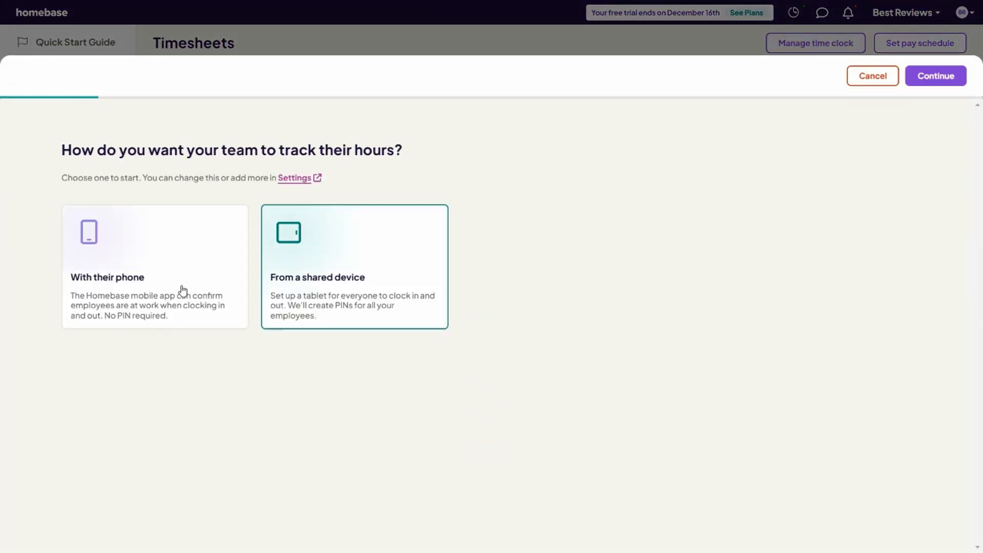
pyautogui.click(936, 76)
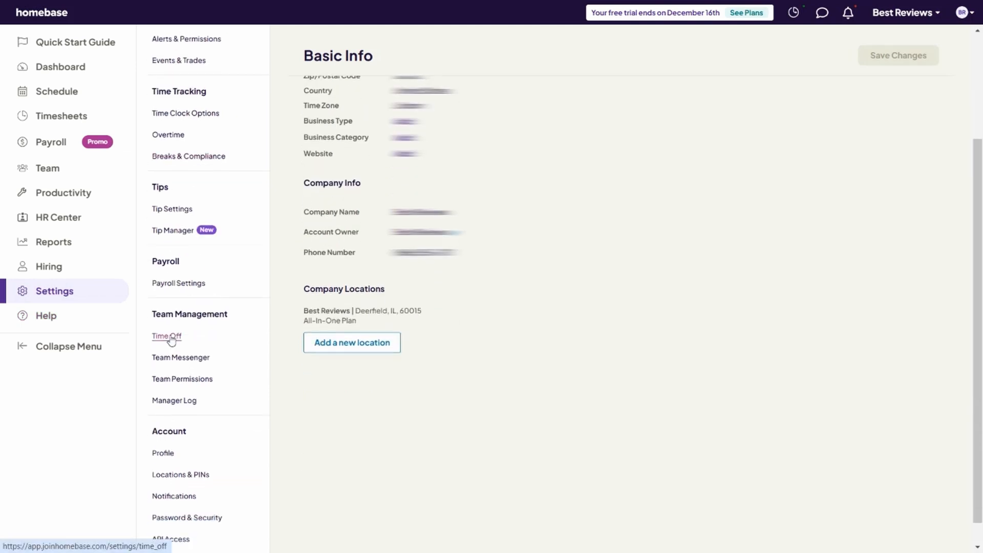
# Step through Time Off, Team Messenger and Team Permissions, scrolling the manager permissions
pyautogui.click(166, 335)
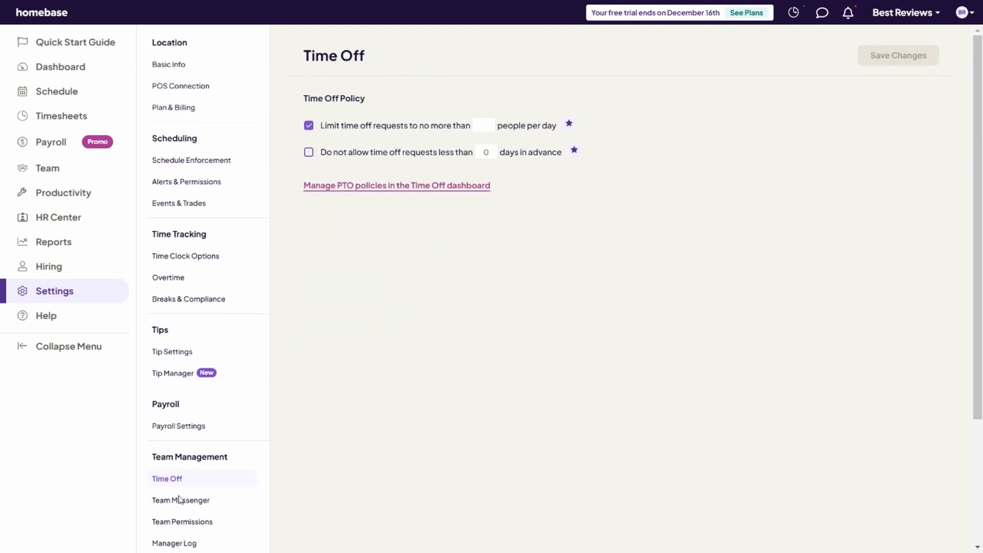
pyautogui.click(181, 500)
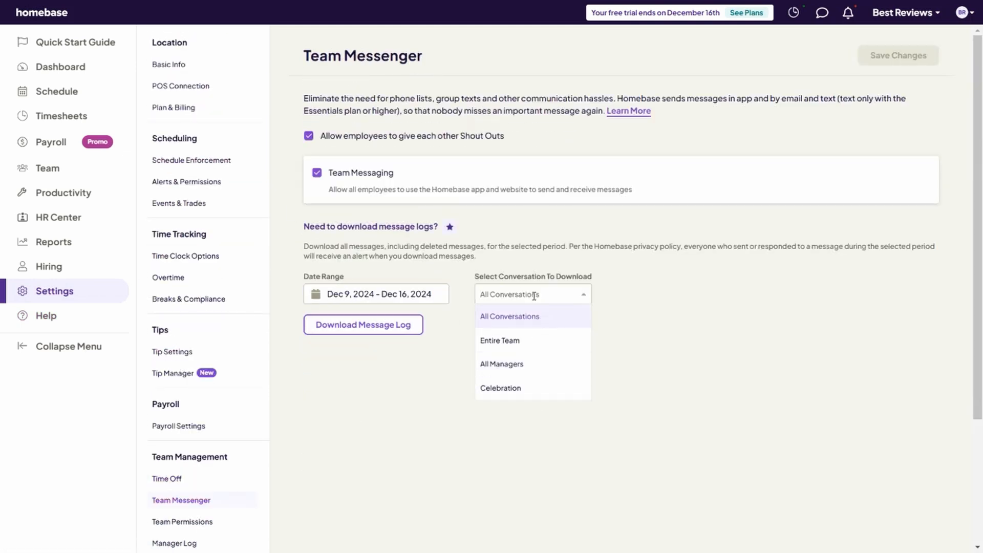
pyautogui.click(182, 522)
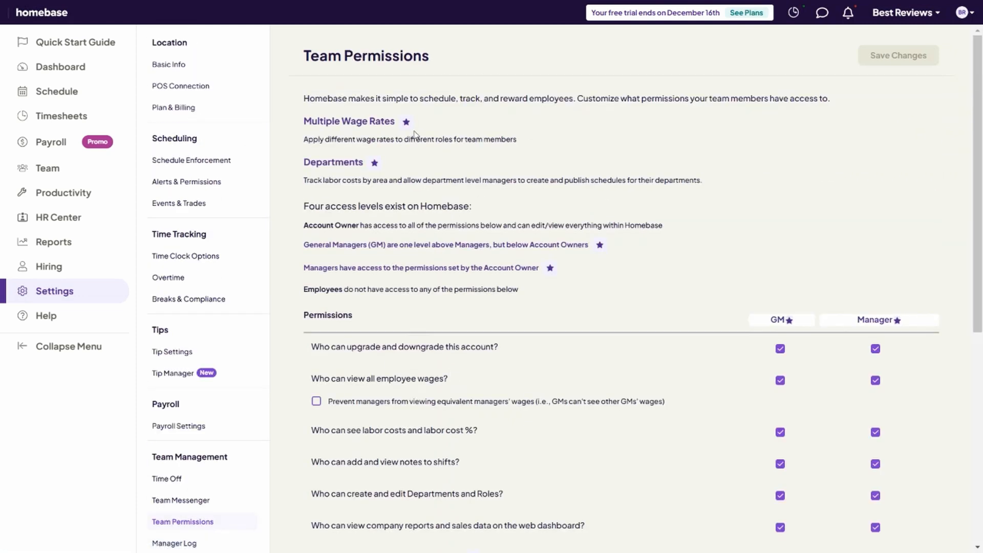
pyautogui.scroll(-3)
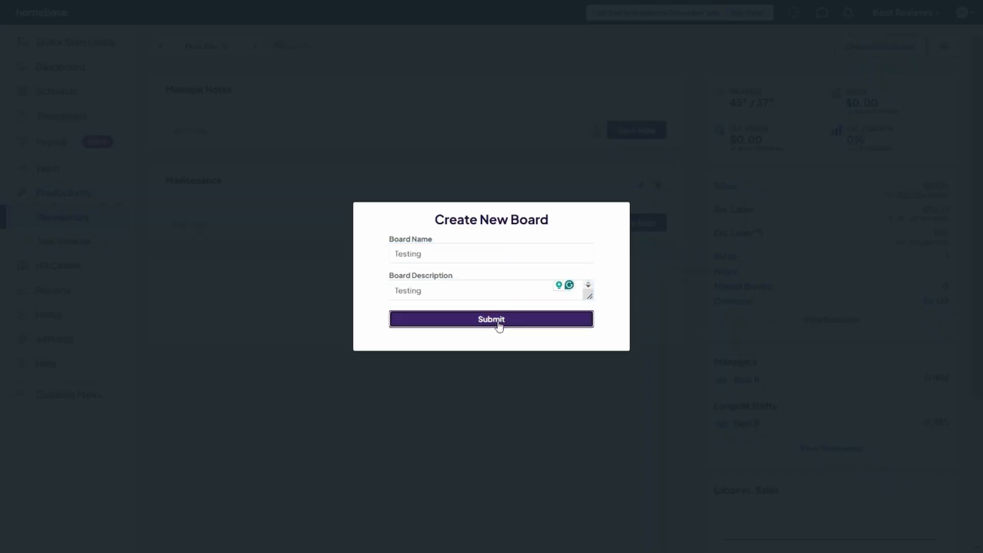
# Create the Testing board and open the Payroll overview
pyautogui.click(491, 319)
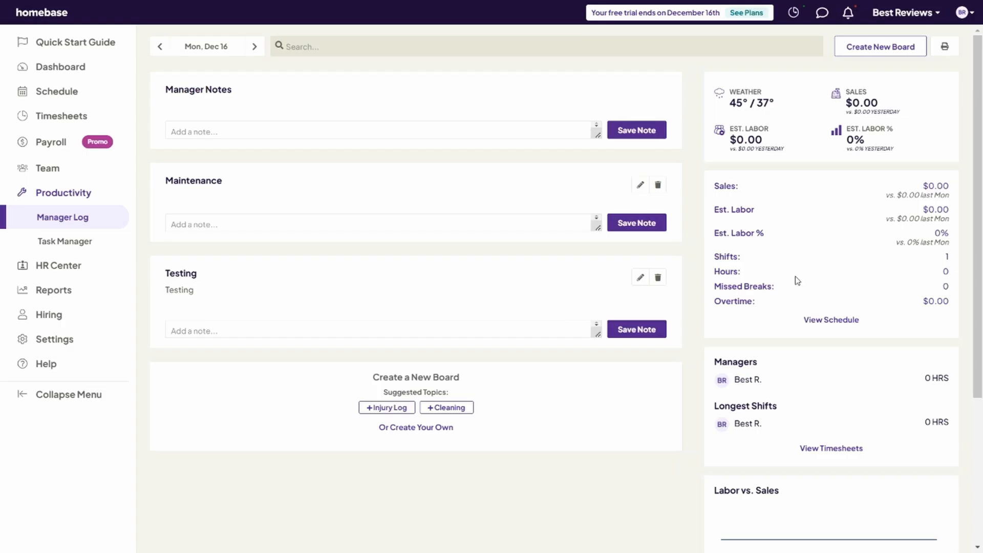
pyautogui.click(50, 143)
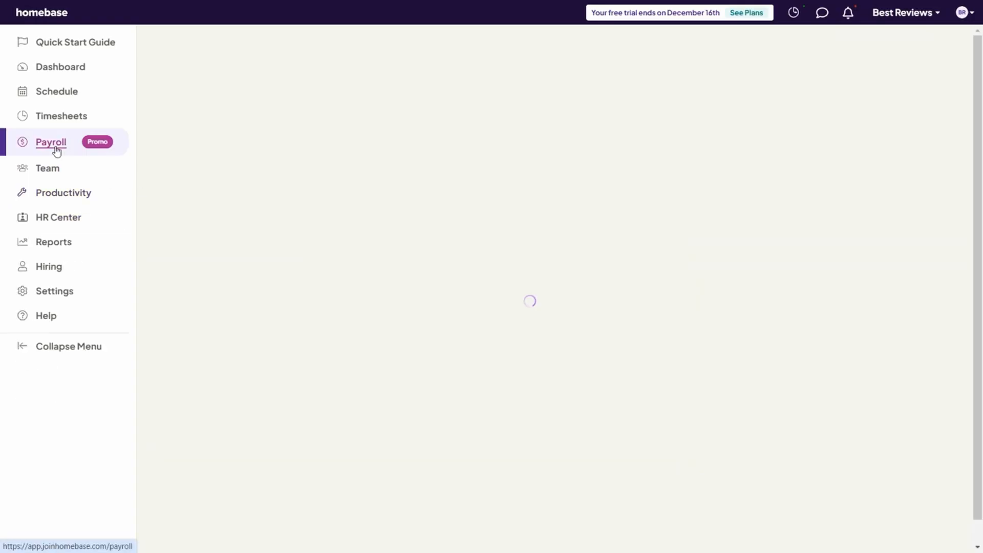
pyautogui.click(50, 142)
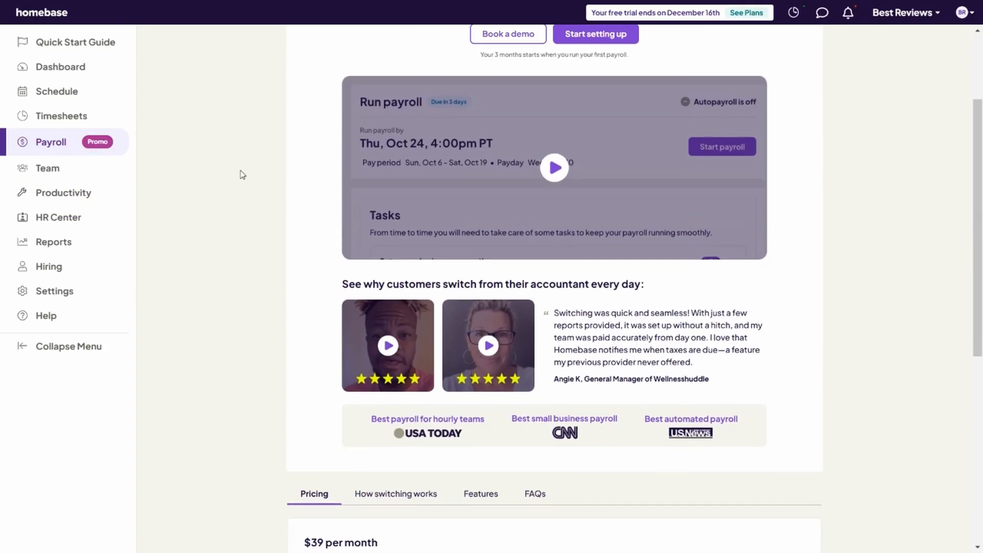
pyautogui.scroll(3)
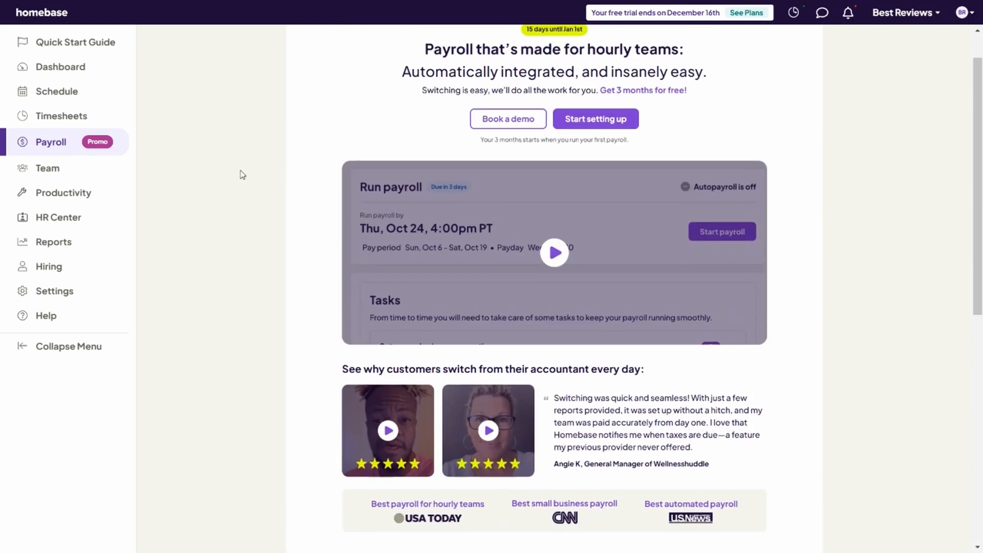
# Browse Hiring Jobs, Applicants, Interviews and Career Page, ending back on Jobs
pyautogui.click(48, 266)
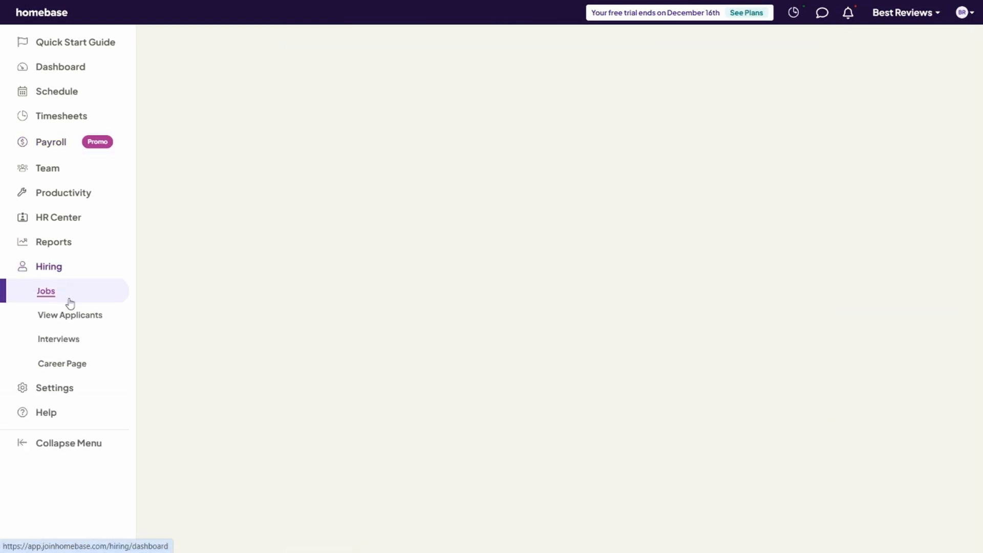
pyautogui.click(46, 291)
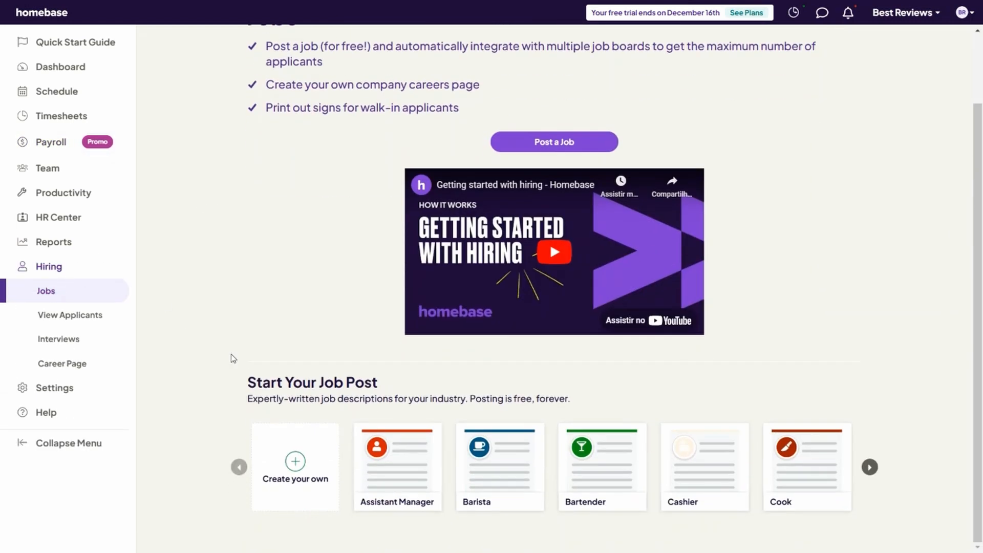
pyautogui.click(69, 315)
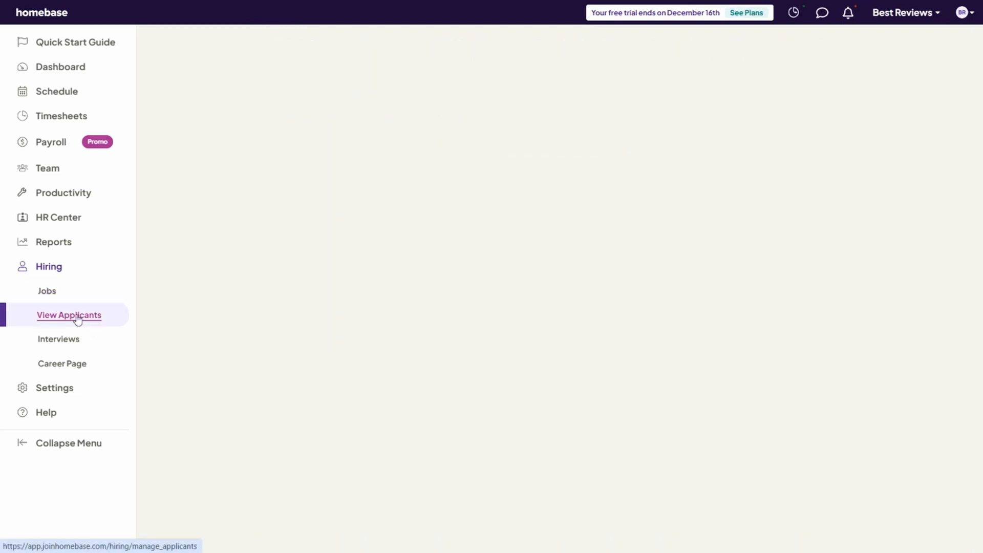
pyautogui.click(69, 315)
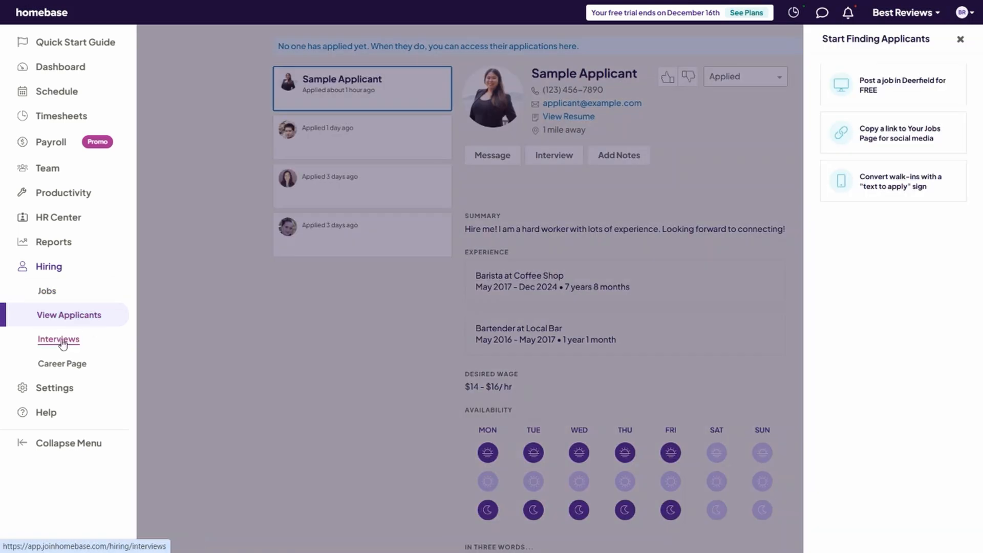
pyautogui.click(58, 339)
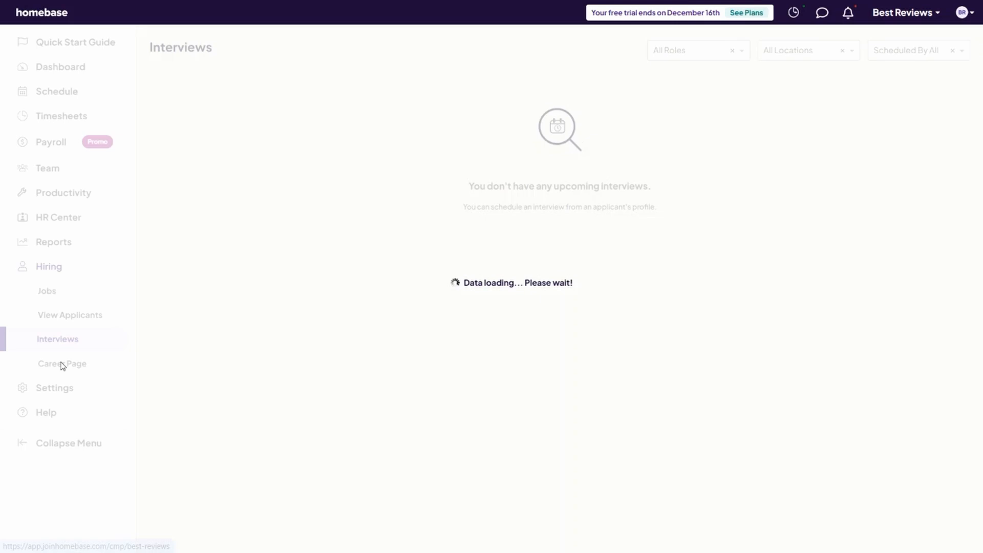
pyautogui.click(62, 364)
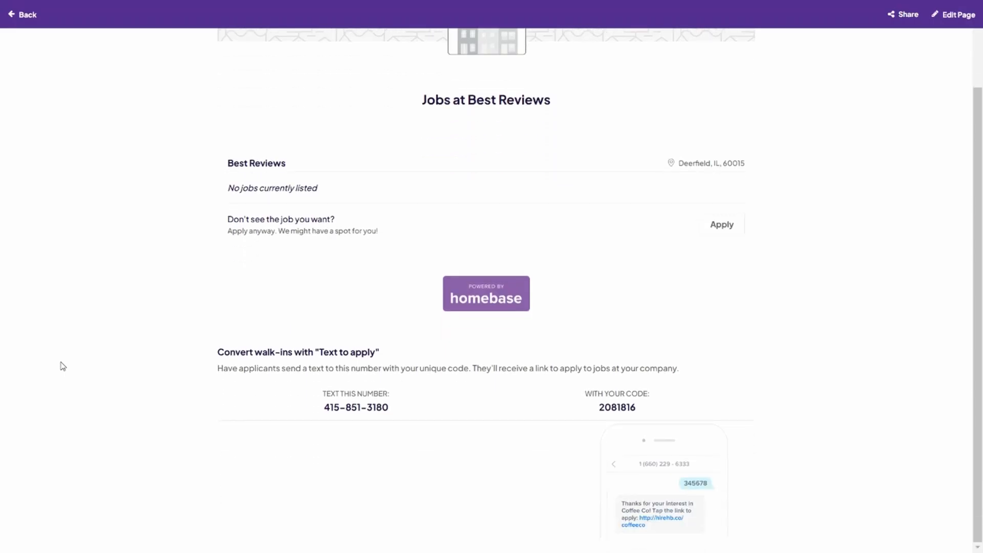
pyautogui.scroll(3)
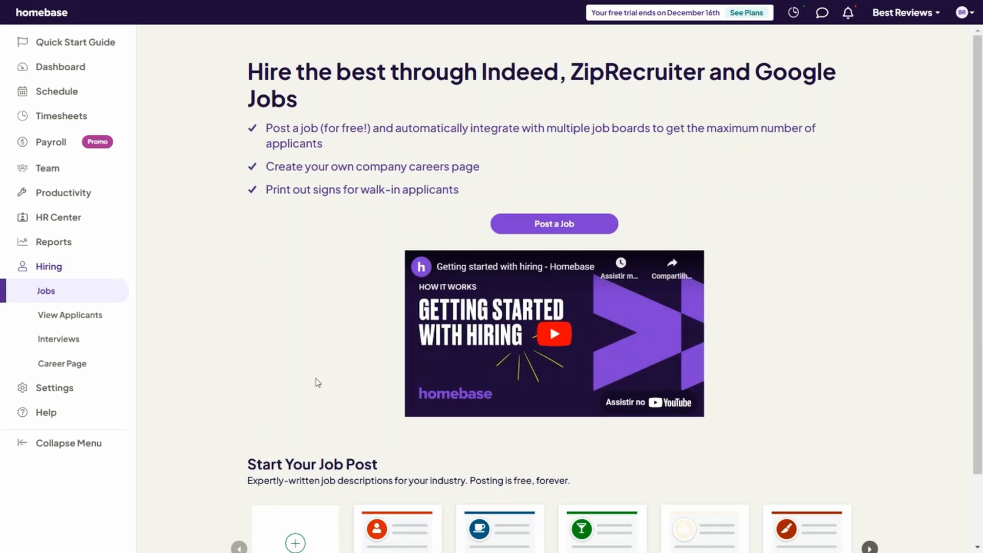
# Open Reports and view scheduled vs actual hours, clock-ins, on-time ranking, shift feedback, labor by role
pyautogui.click(53, 241)
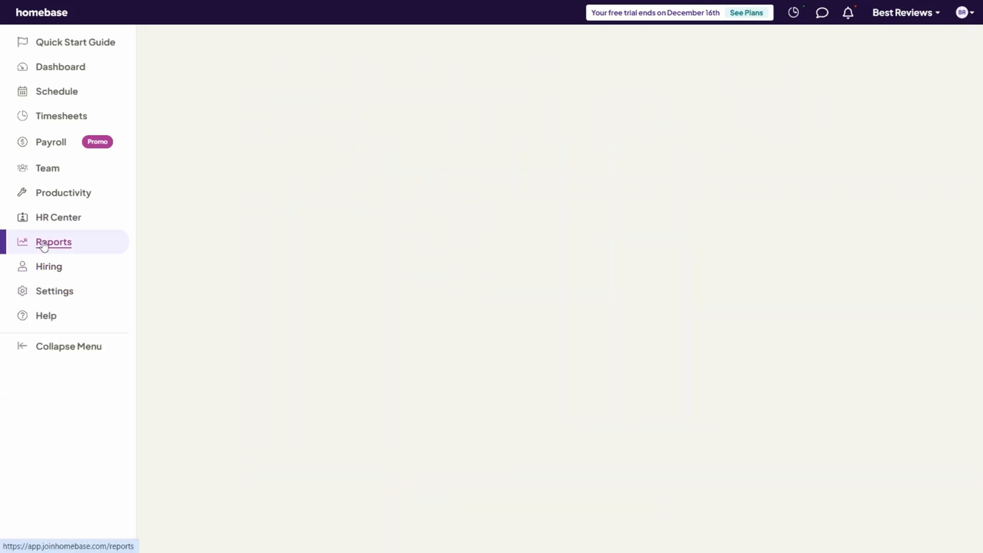
pyautogui.click(54, 242)
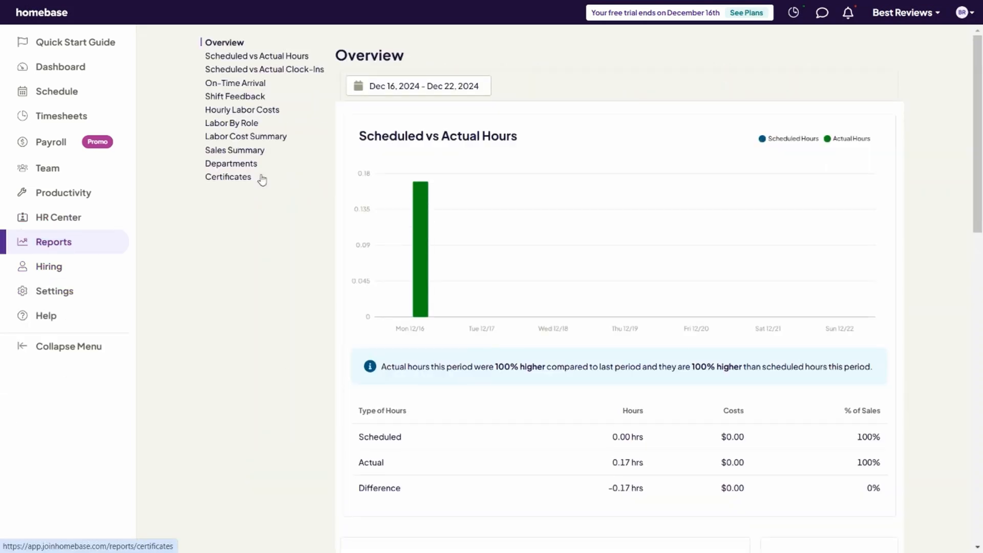
pyautogui.moveTo(331, 142)
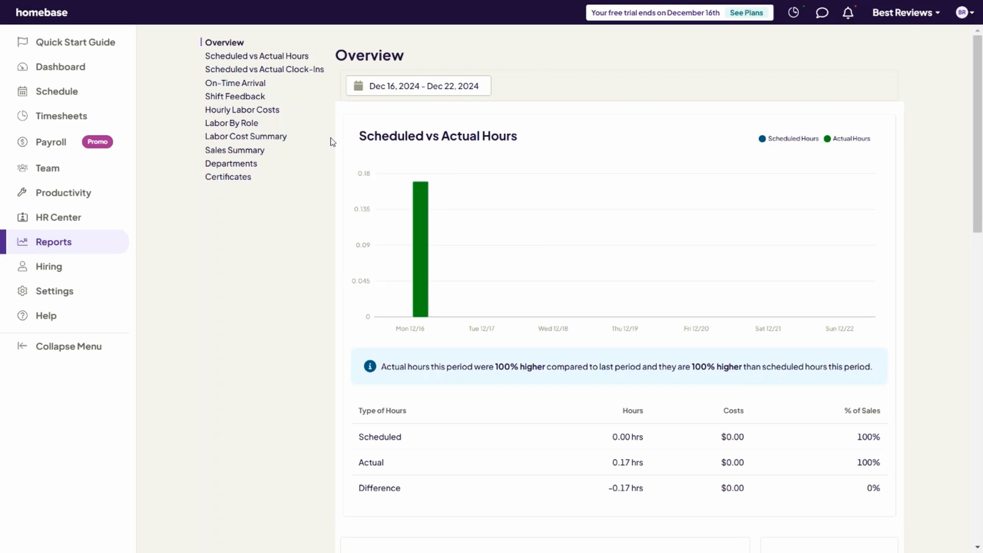
pyautogui.click(256, 56)
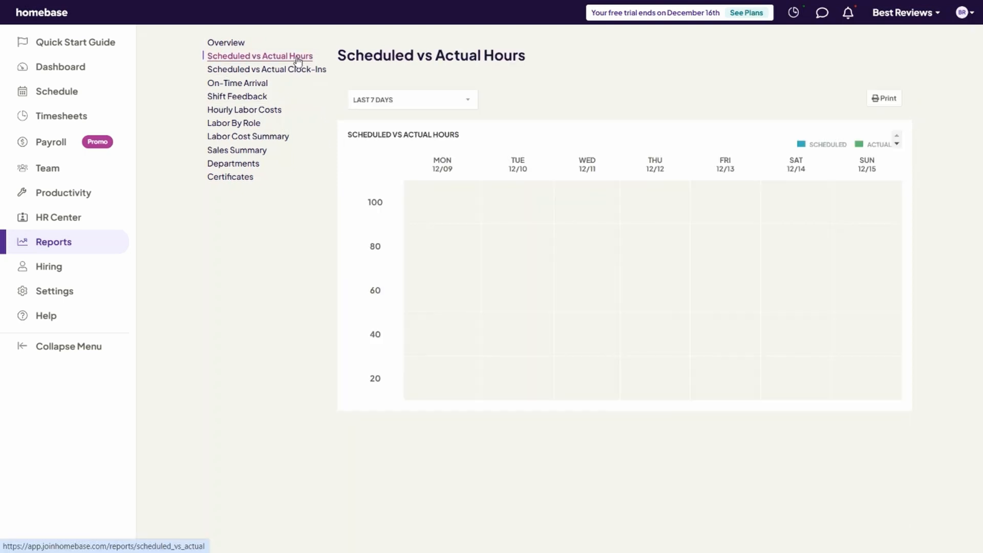
pyautogui.moveTo(266, 72)
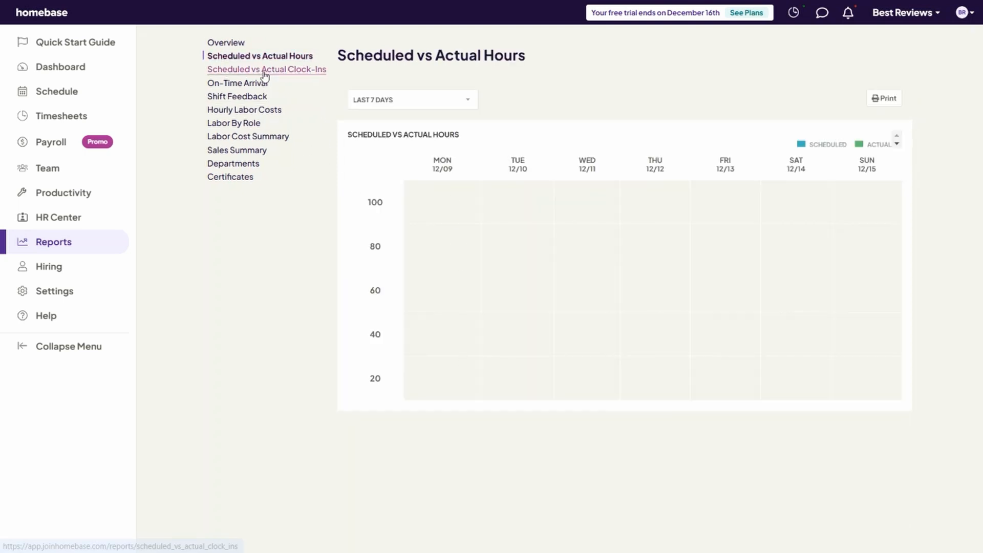
pyautogui.click(267, 69)
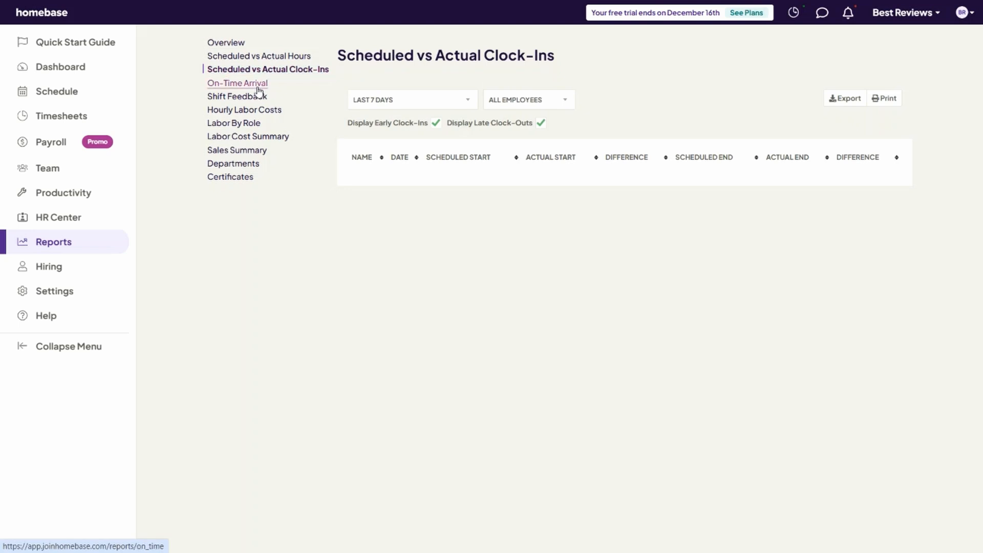
pyautogui.click(237, 83)
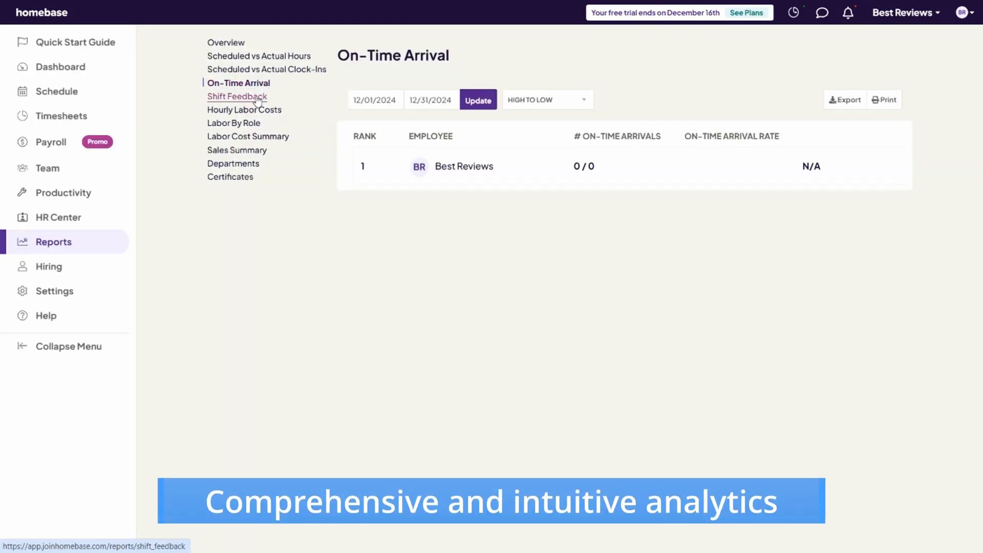
pyautogui.click(244, 110)
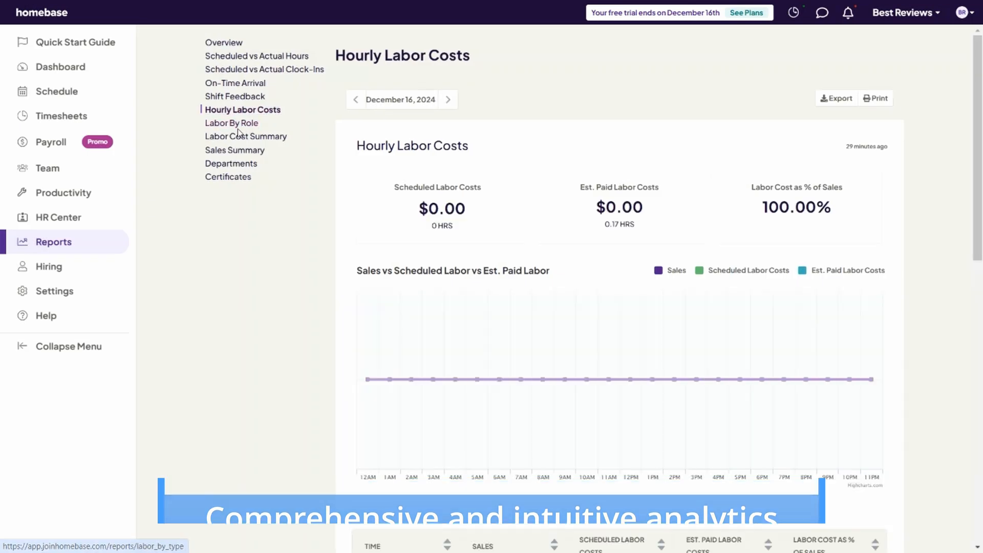
pyautogui.click(231, 123)
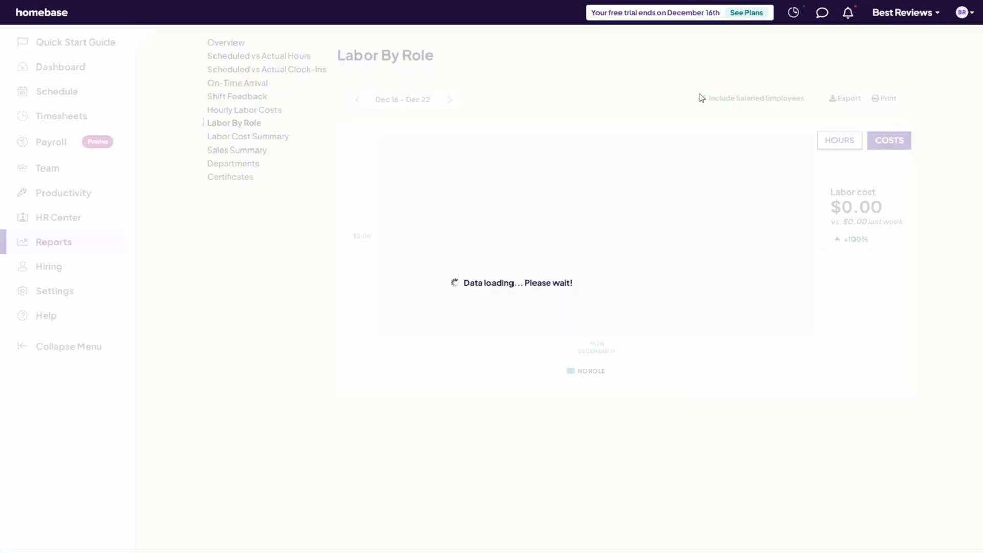
# View Labor Cost Summary, Sales Summary, Departments and Certificates, then return to Overview
pyautogui.click(248, 136)
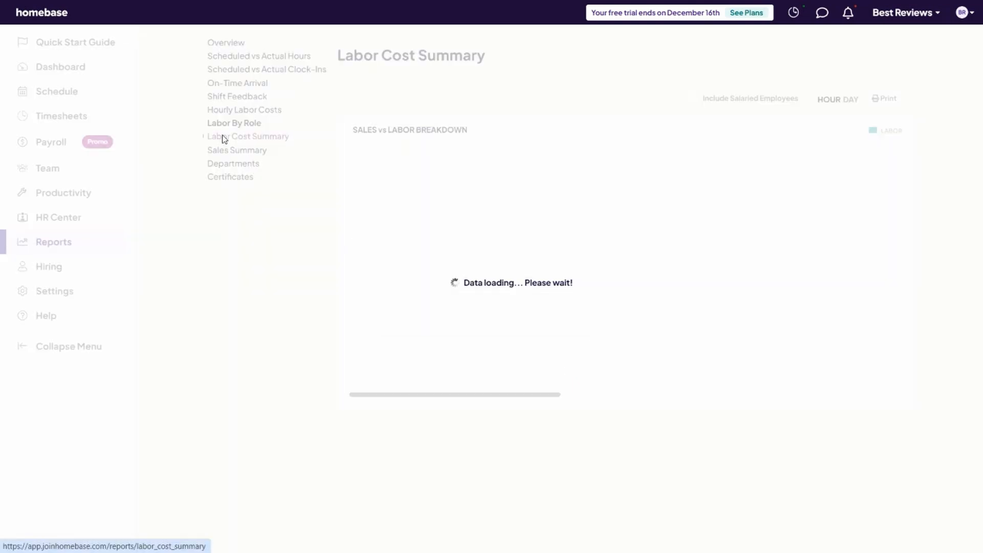
pyautogui.click(235, 150)
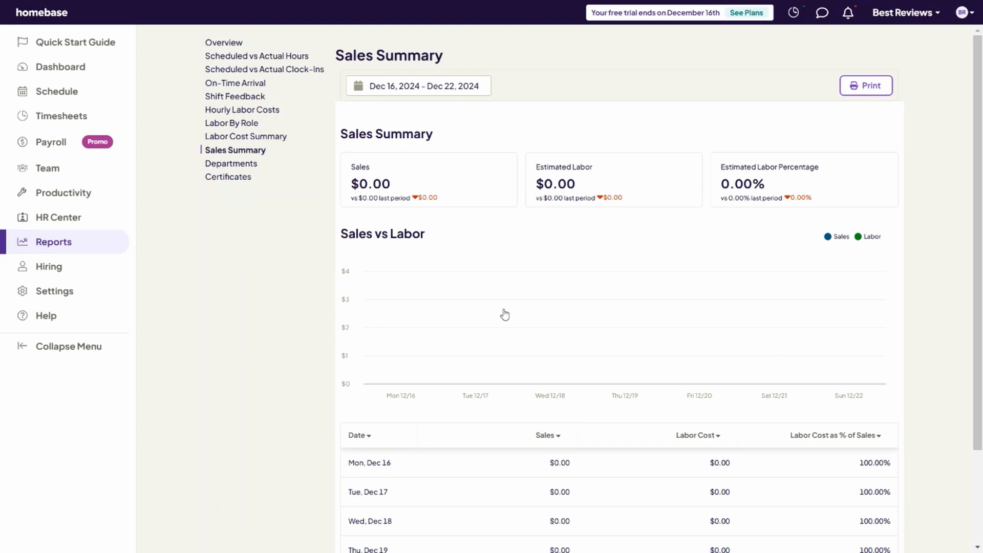
pyautogui.click(231, 164)
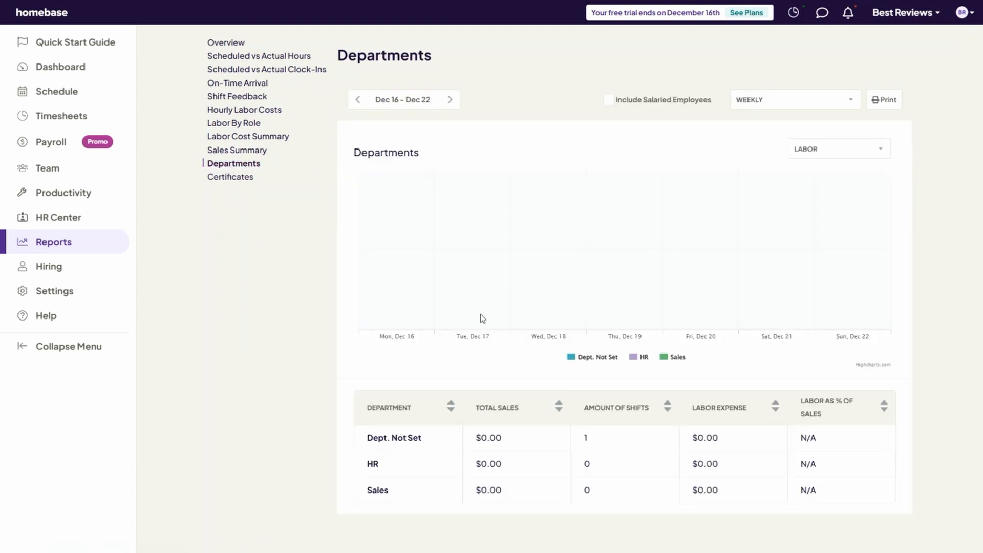
pyautogui.moveTo(284, 252)
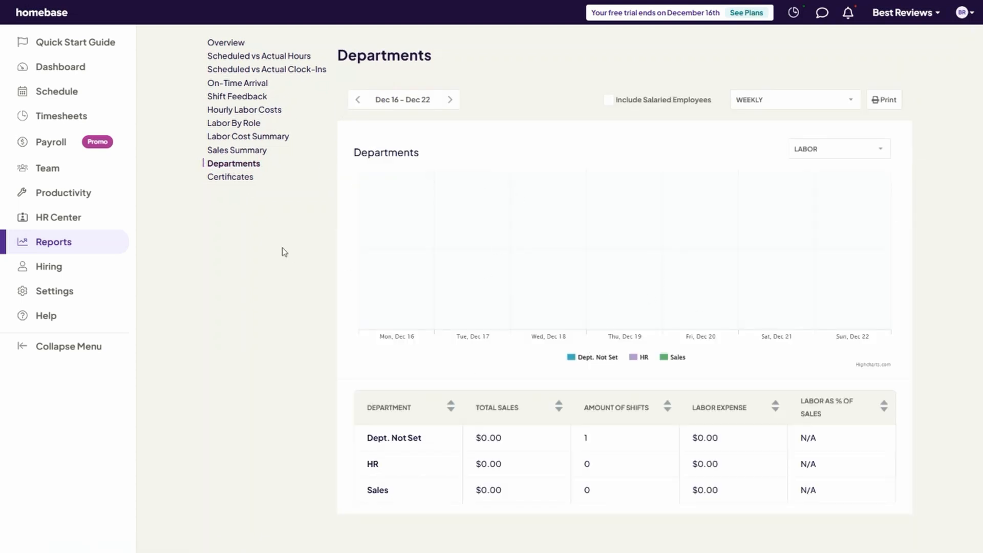
pyautogui.click(230, 176)
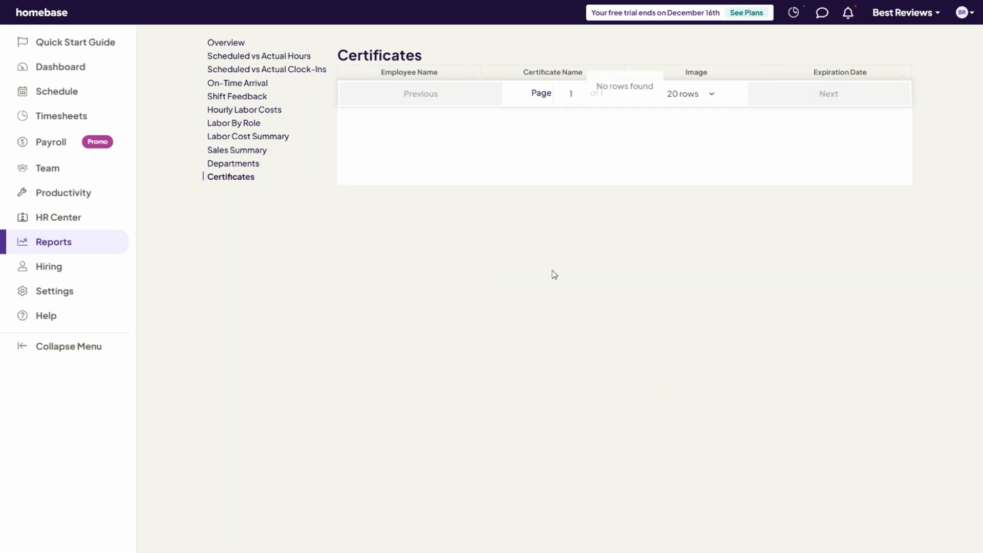
pyautogui.moveTo(267, 53)
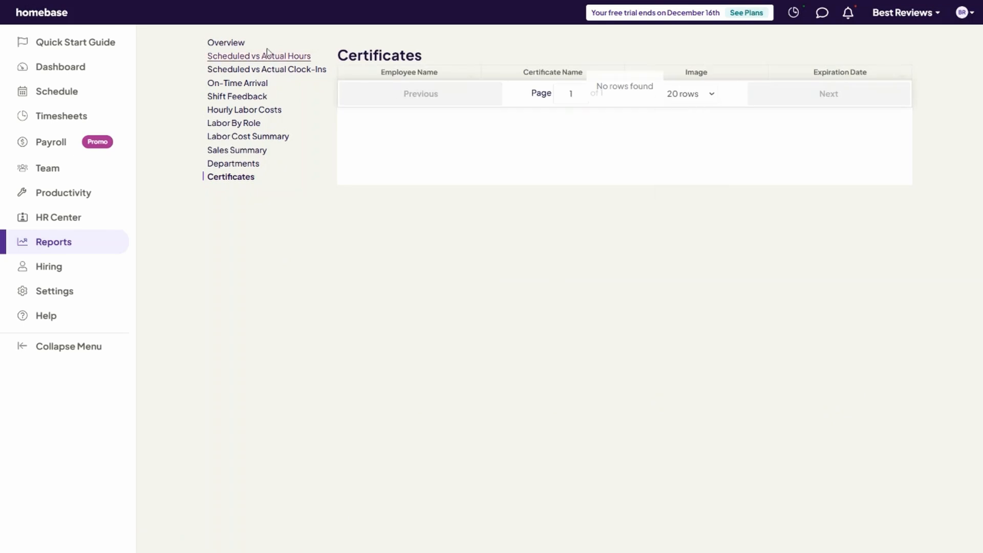
pyautogui.click(258, 56)
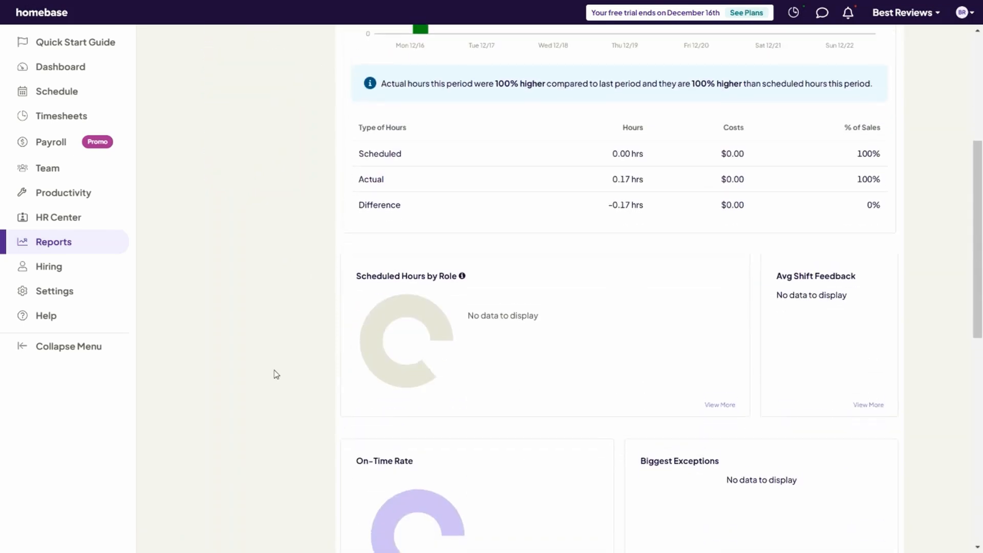
# Scroll down through the reports Overview
pyautogui.scroll(-3)
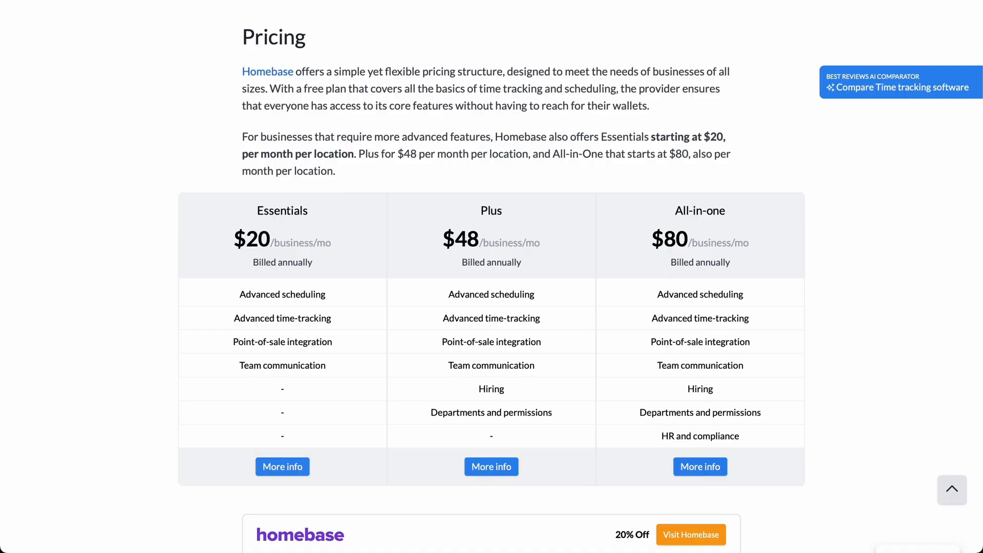
# Scroll through the Essentials, Plus and All-in-one pricing table to reach Homebase Offers
pyautogui.scroll(-3)
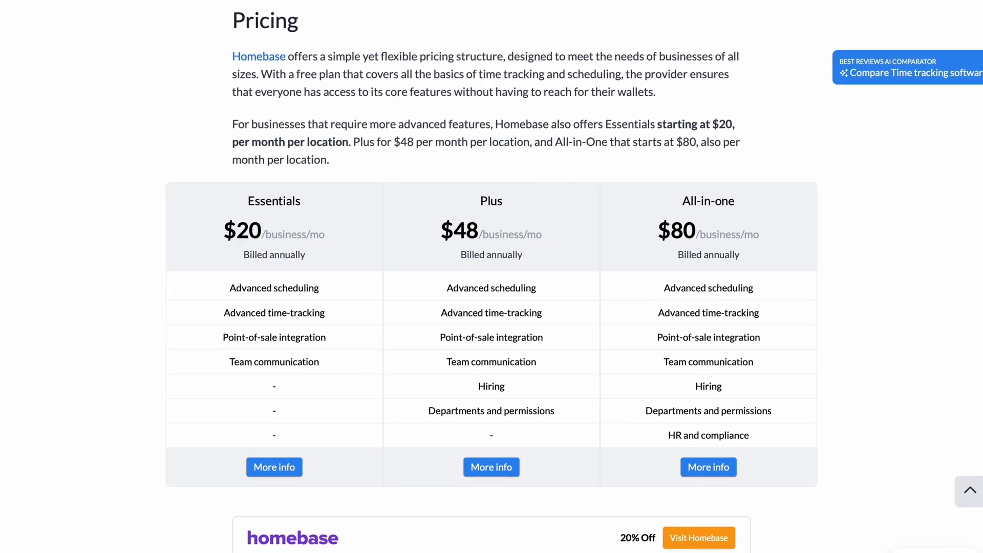
pyautogui.scroll(-3)
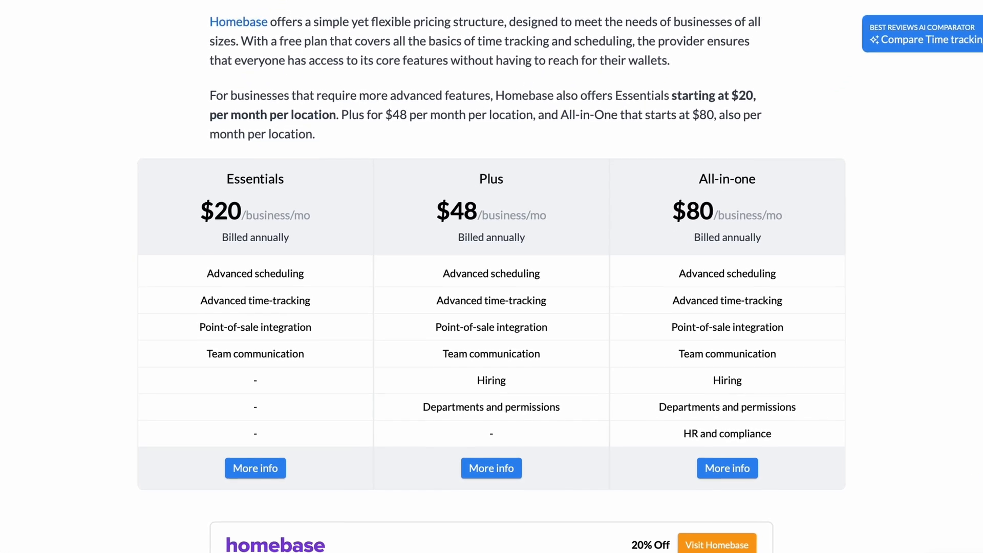
pyautogui.scroll(-3)
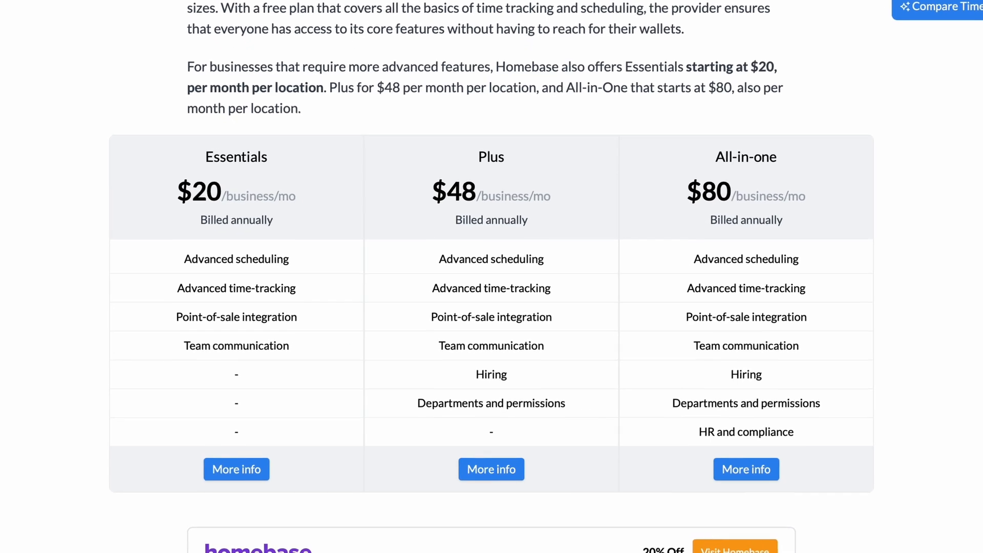
pyautogui.scroll(-3)
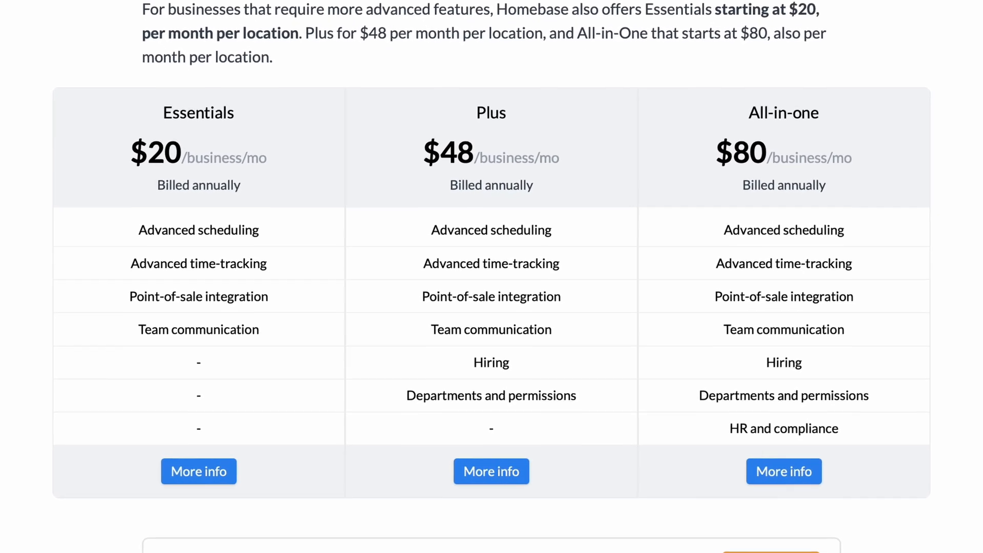
pyautogui.scroll(-3)
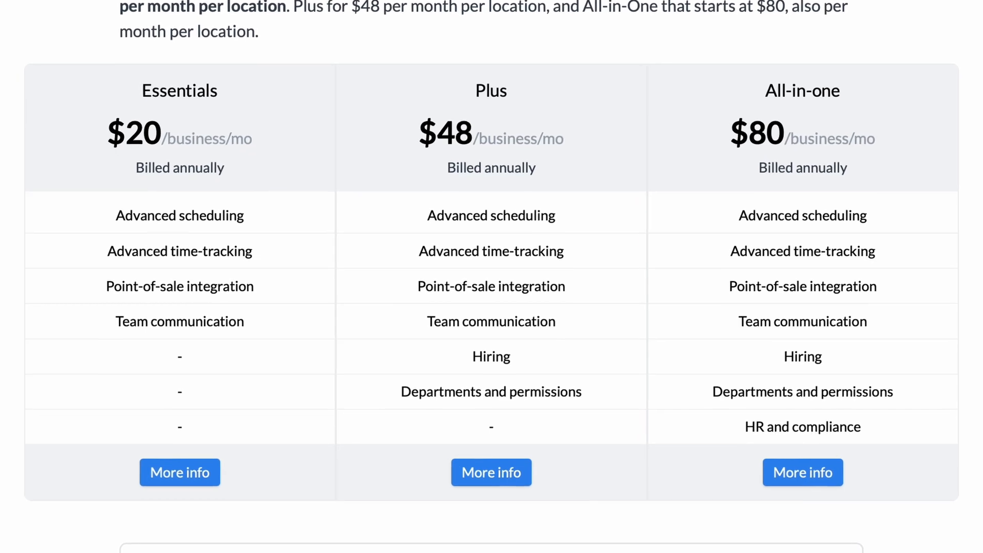
pyautogui.scroll(-3)
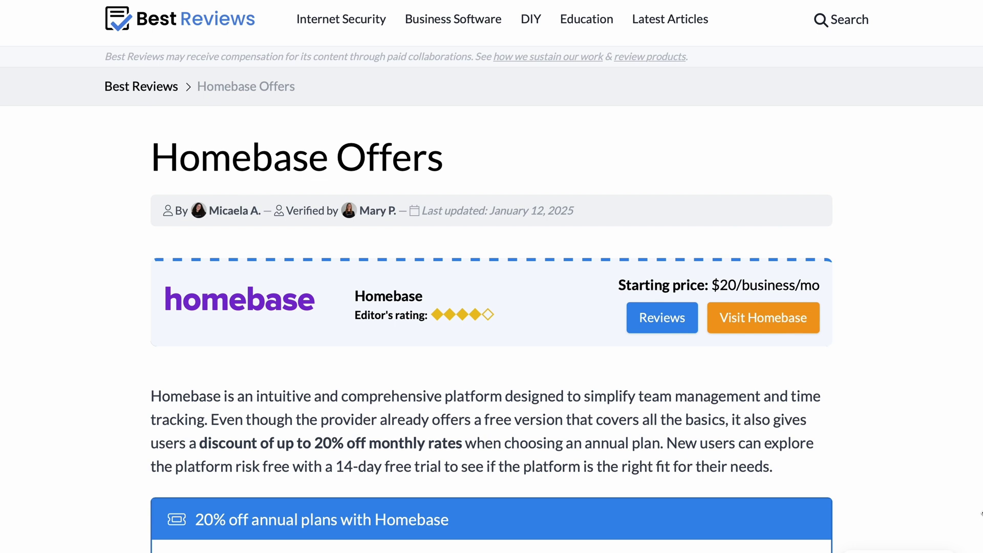
# Scroll to the annual-discount and free-trial offer boxes and reveal the code
pyautogui.scroll(-3)
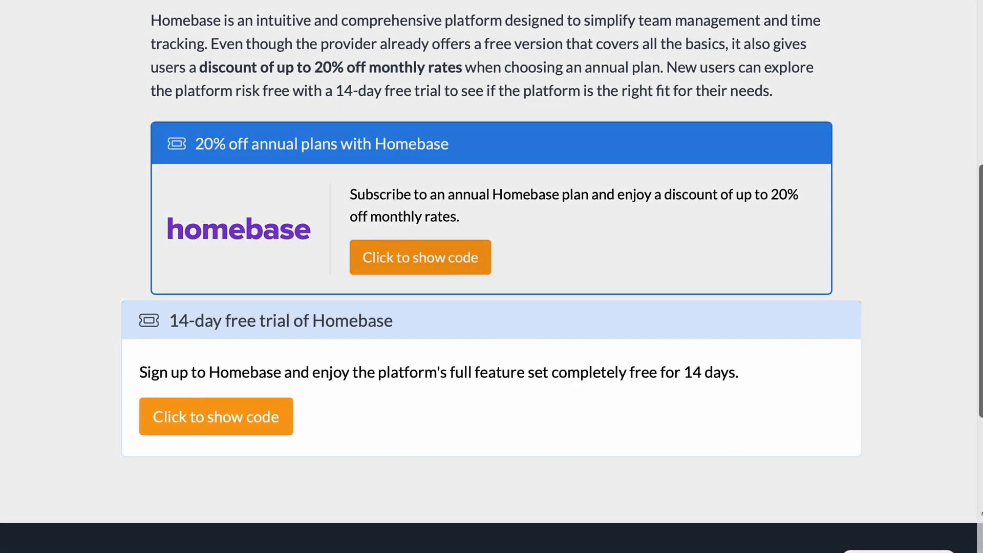
pyautogui.click(216, 416)
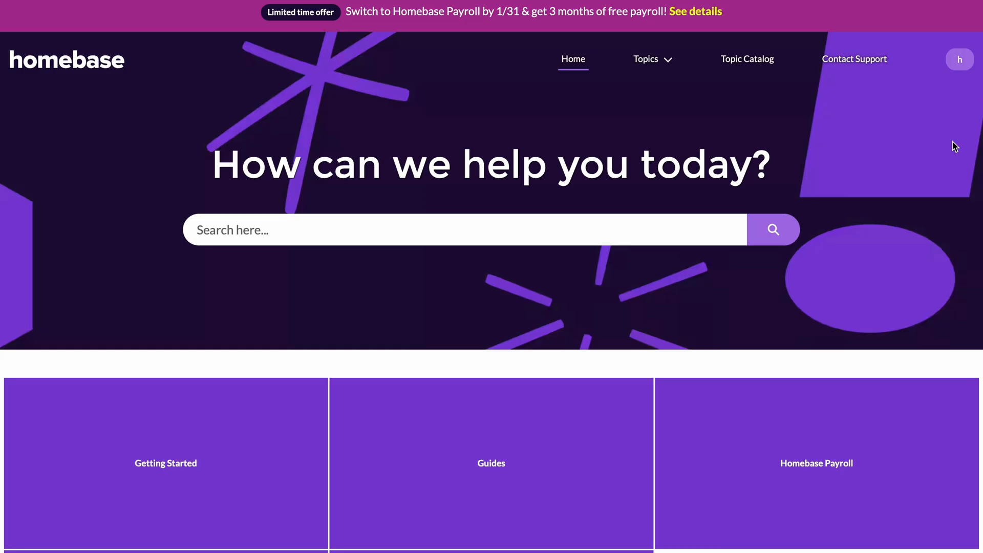
# Read the 'Step 5: Get to Know Timesheets' Getting Started article
pyautogui.scroll(-3)
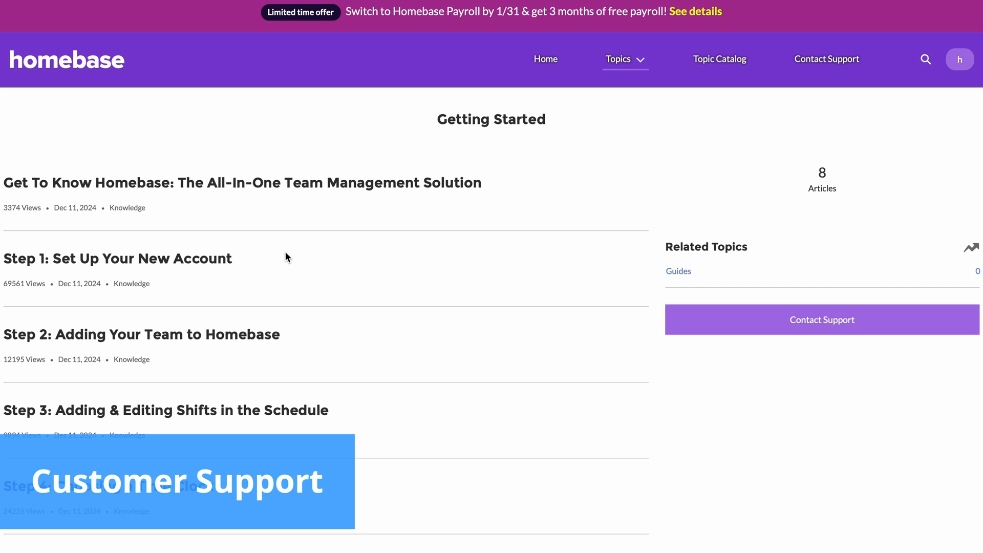
pyautogui.scroll(-3)
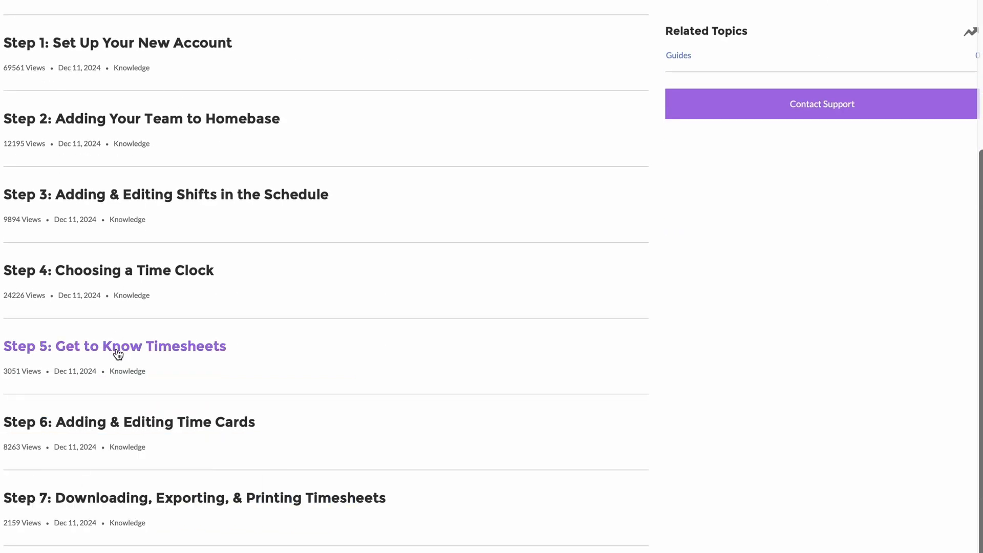
pyautogui.click(114, 345)
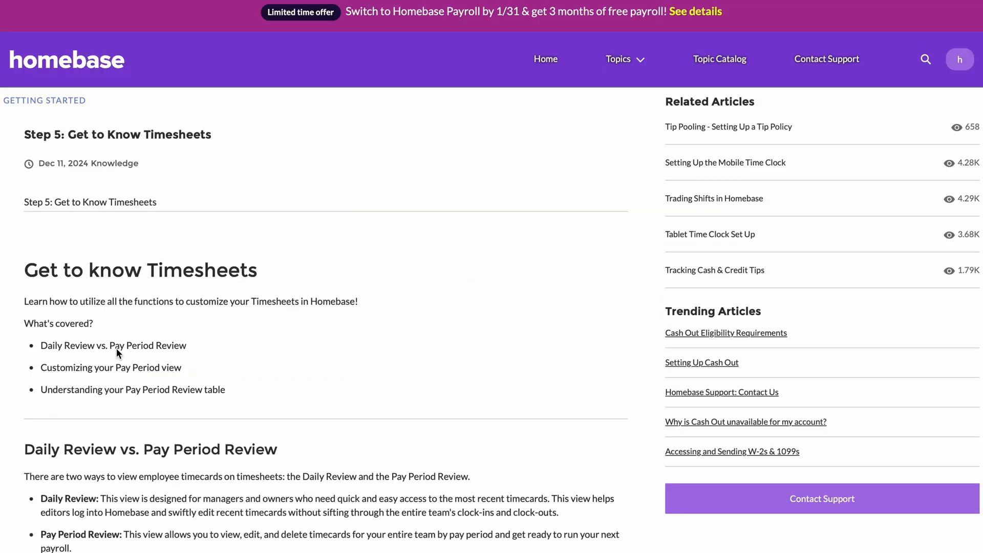
pyautogui.scroll(-3)
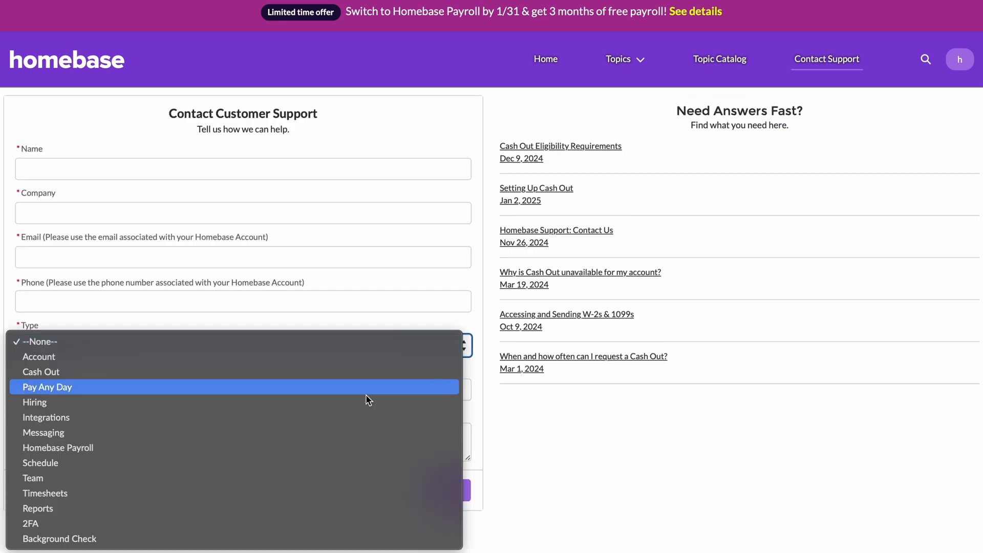
# Set the support request type to Schedule and go to #REALTALKBLOG
pyautogui.click(40, 462)
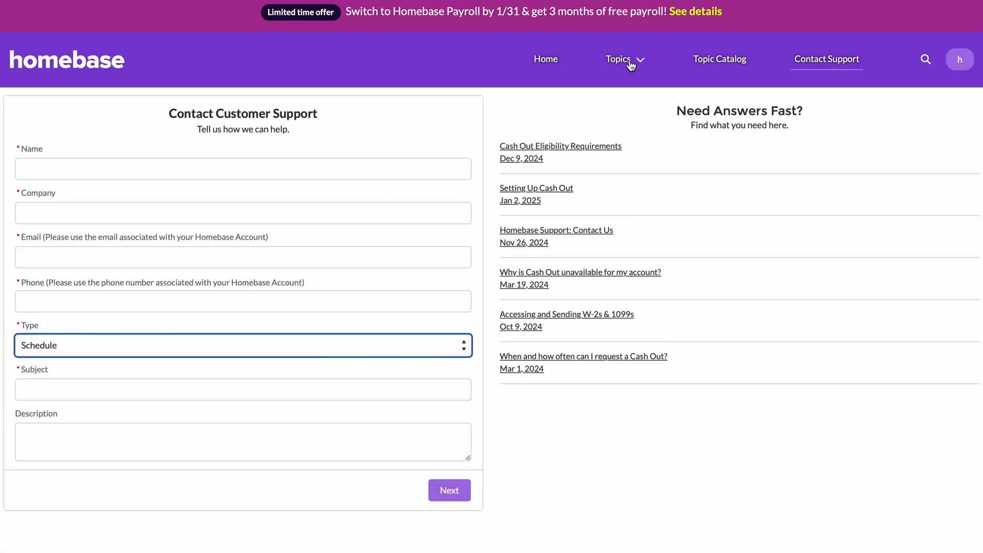
pyautogui.click(618, 59)
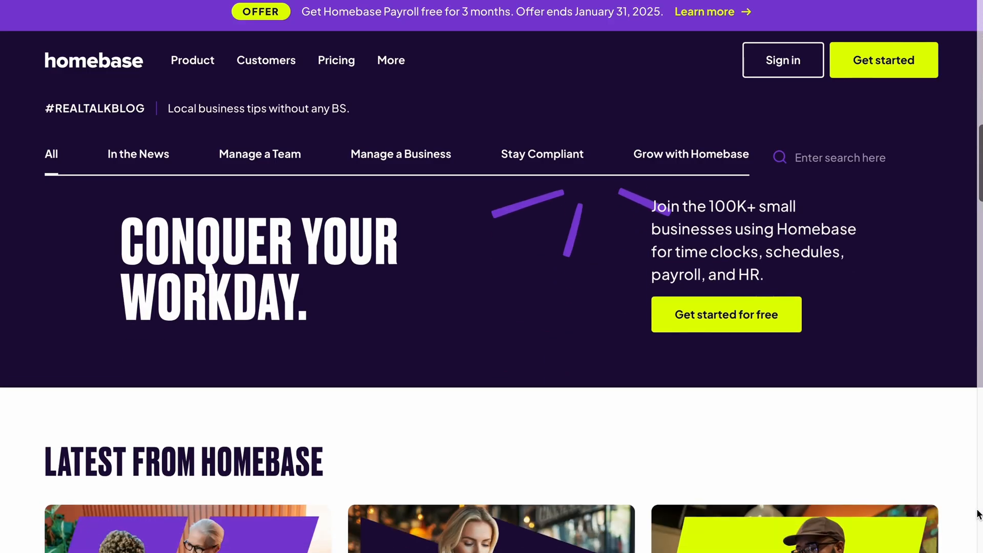
# Open the 'HR Outsourcing: The Complete Guide' article from Latest from Homebase
pyautogui.scroll(-3)
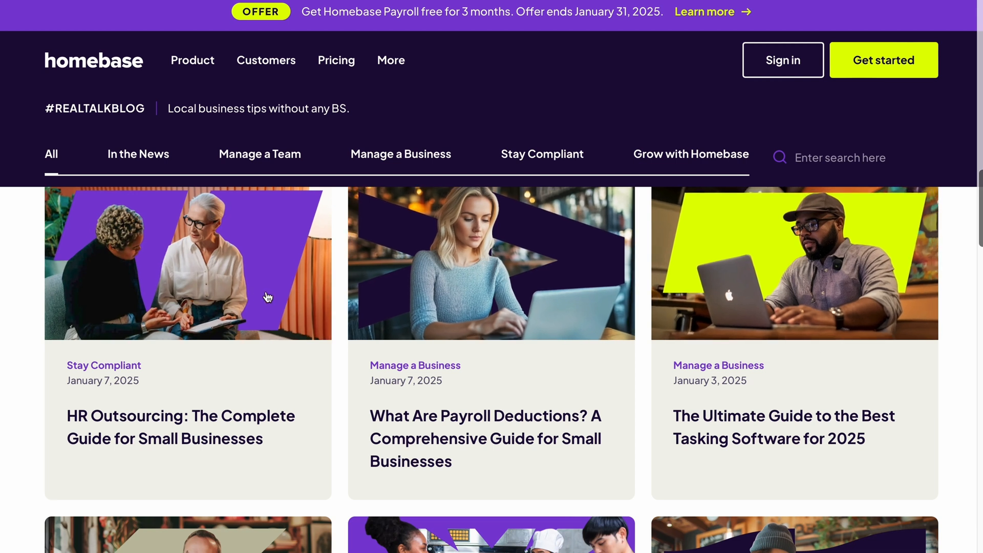
pyautogui.click(180, 426)
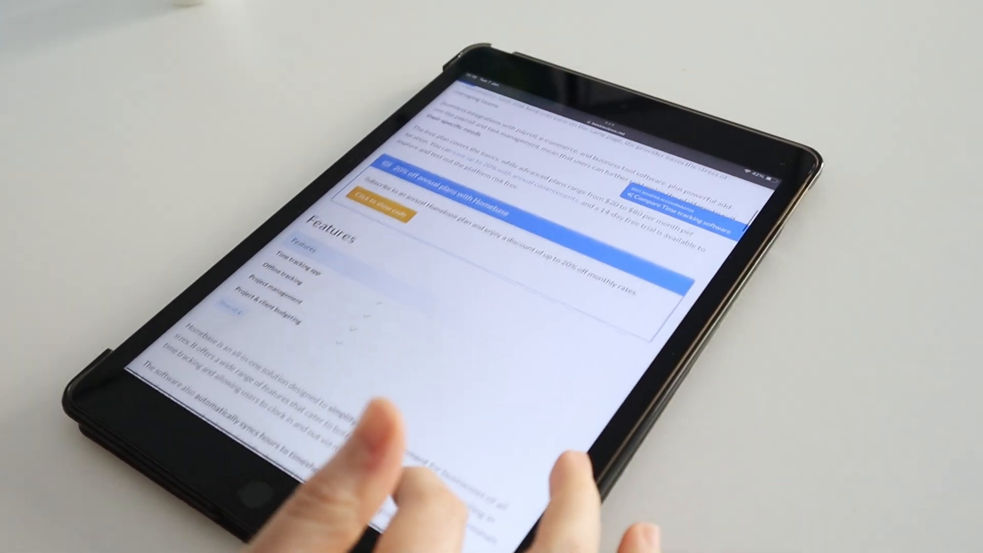
pyautogui.scroll(-3)
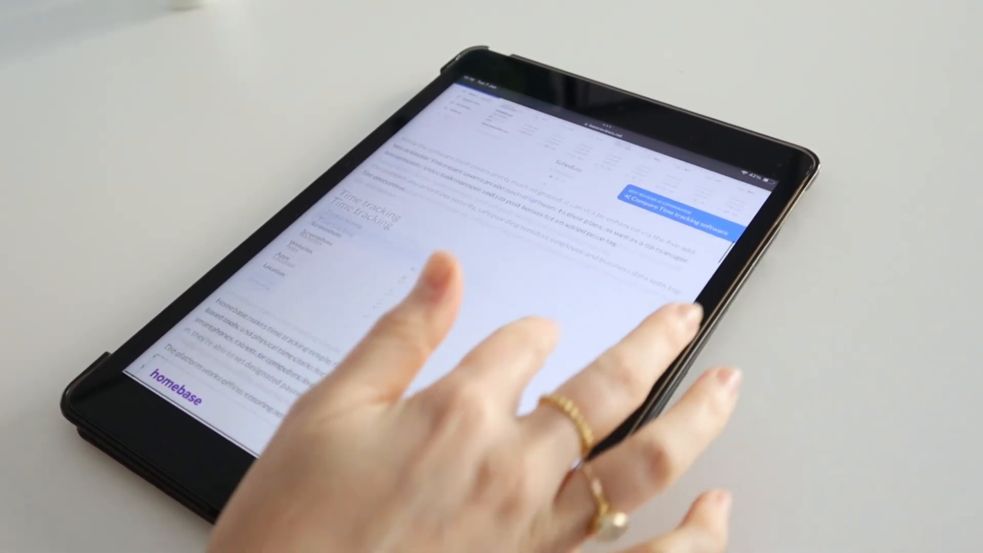